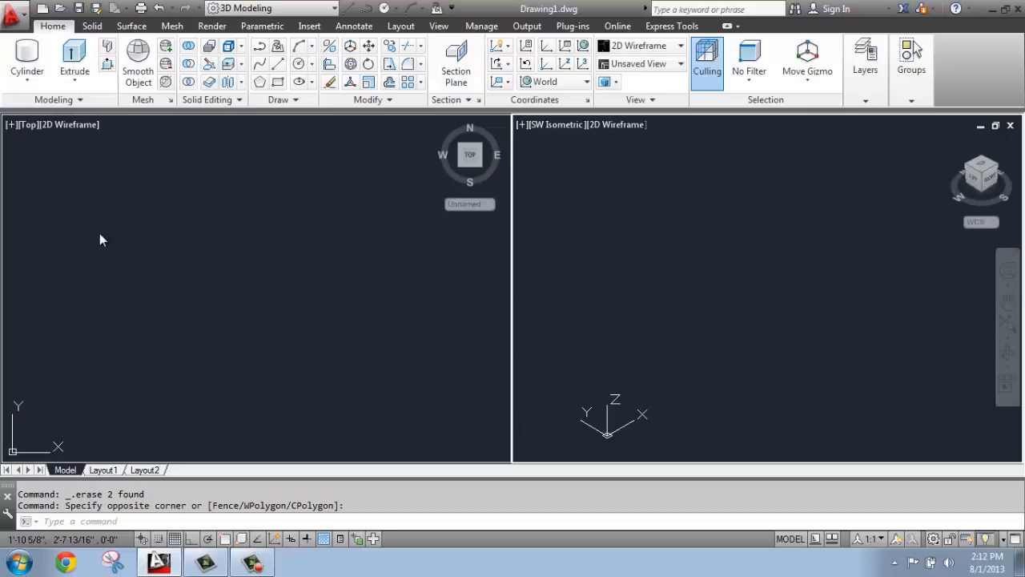
{"action": "mouse_move", "coordinate": [112, 240]}
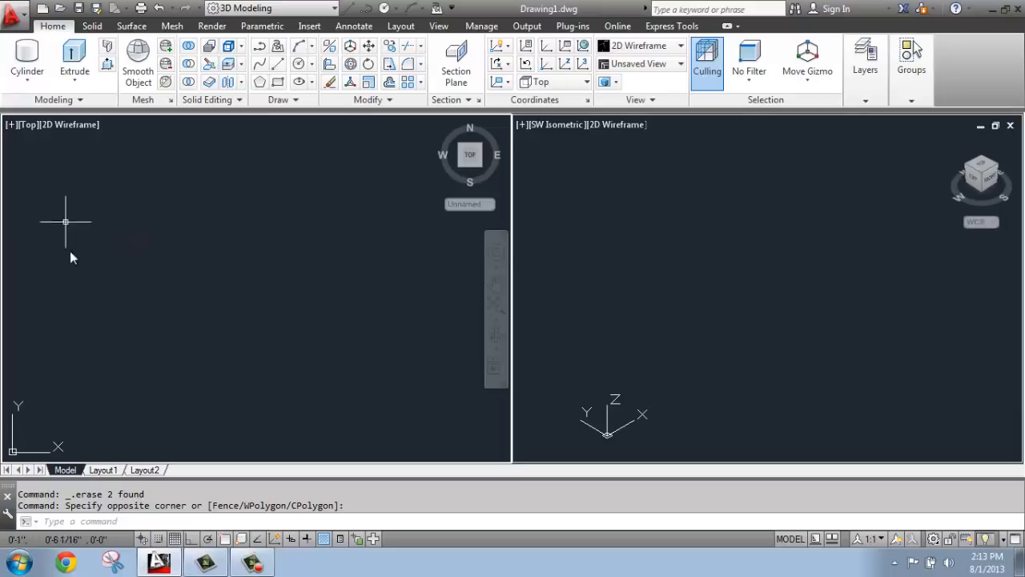
{"action": "mouse_move", "coordinate": [230, 285]}
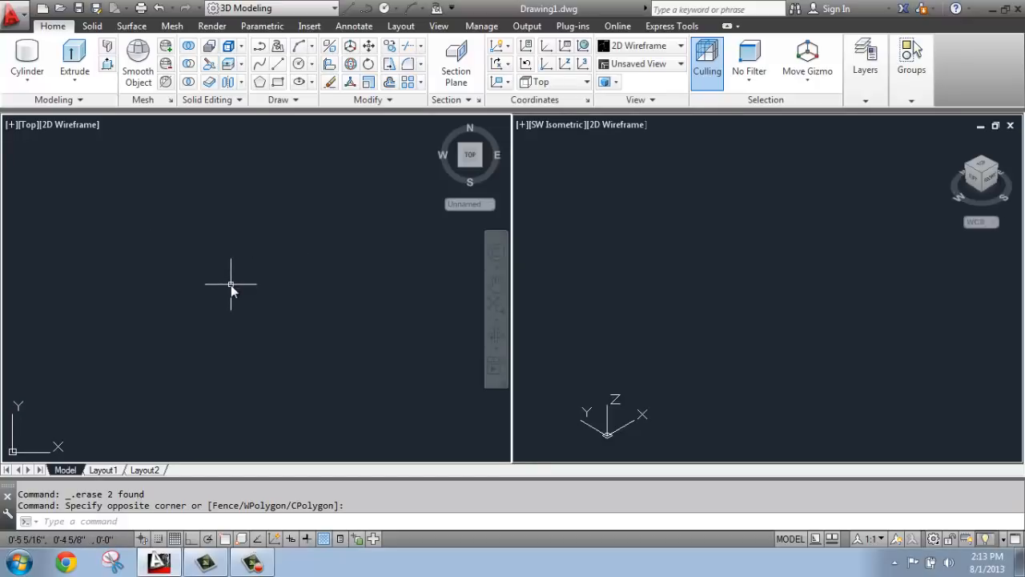
{"action": "mouse_move", "coordinate": [237, 330]}
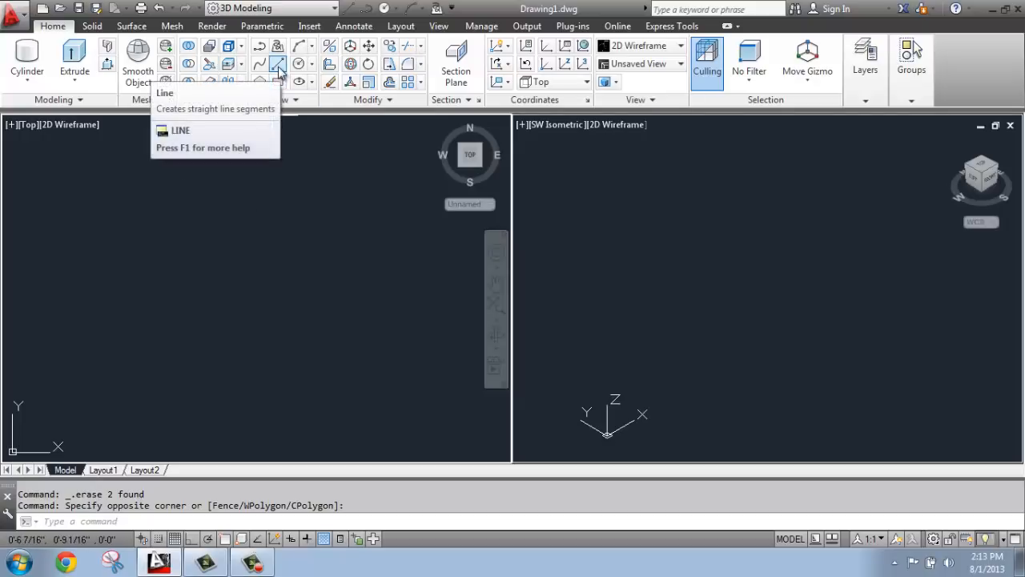
Start the Line command from the Draw panel.
{"action": "left_click", "coordinate": [277, 64]}
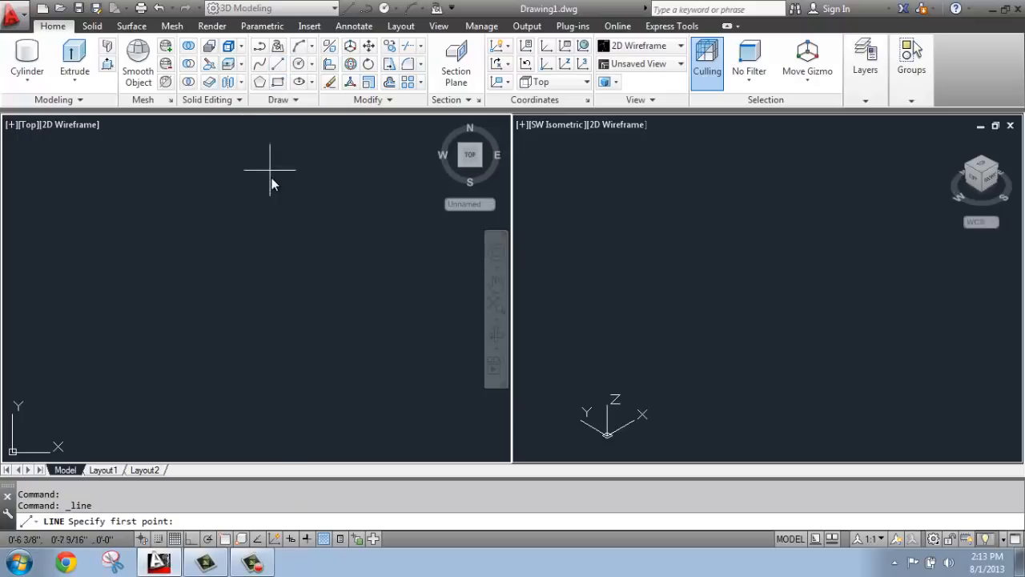
{"action": "mouse_move", "coordinate": [288, 350]}
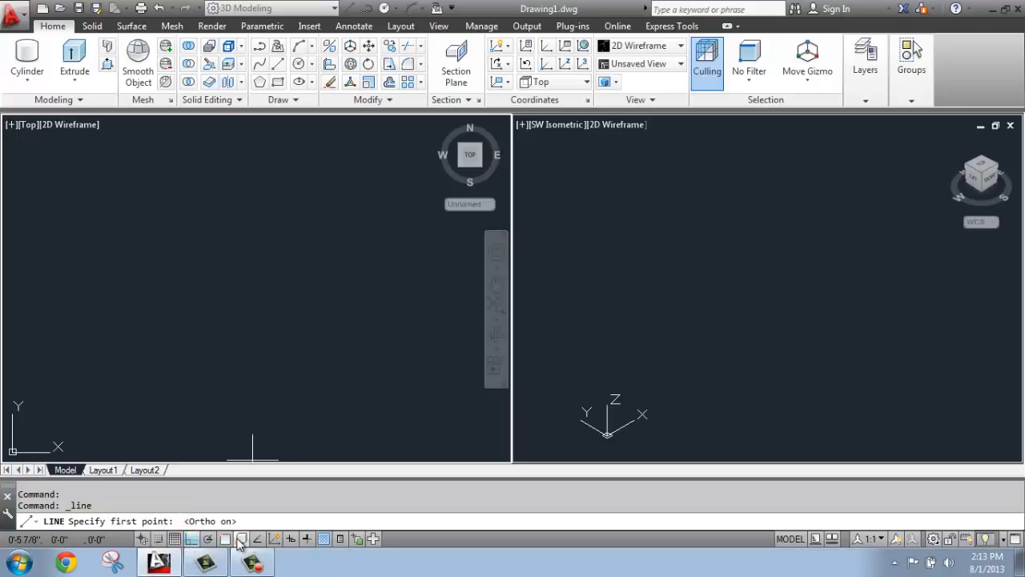
{"action": "mouse_move", "coordinate": [224, 538]}
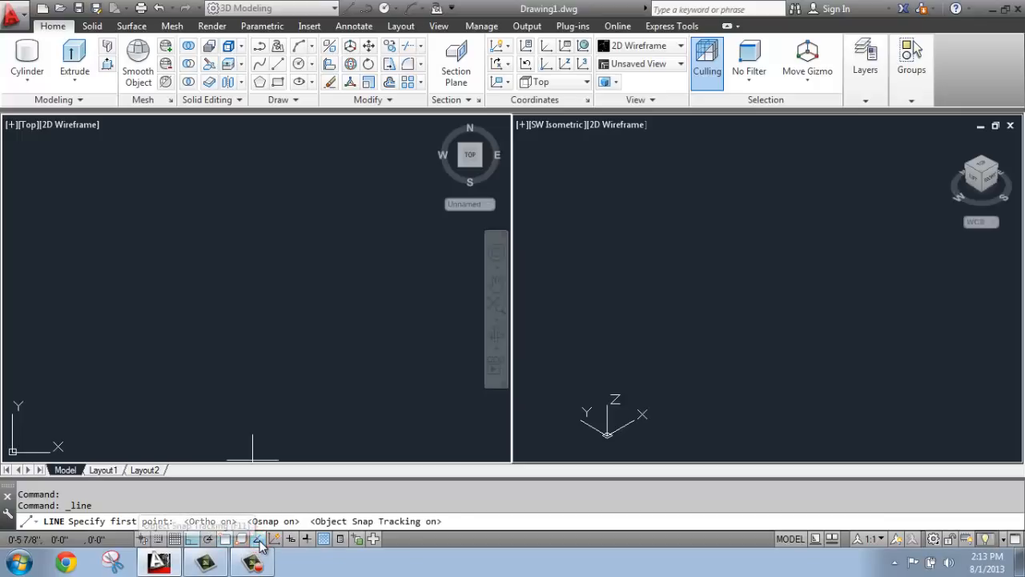
{"action": "mouse_move", "coordinate": [289, 477]}
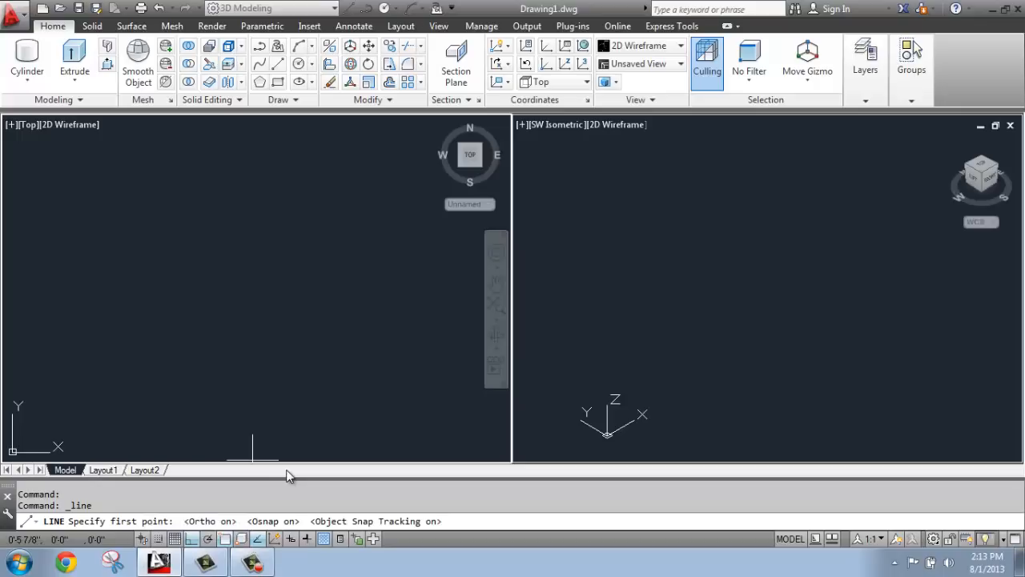
{"action": "mouse_move", "coordinate": [64, 328]}
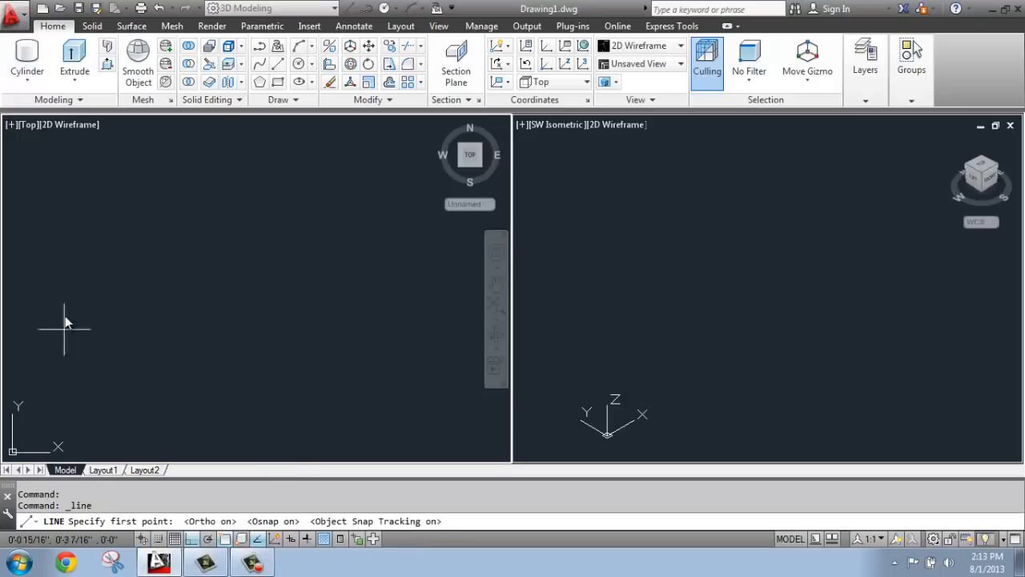
{"action": "mouse_move", "coordinate": [72, 360]}
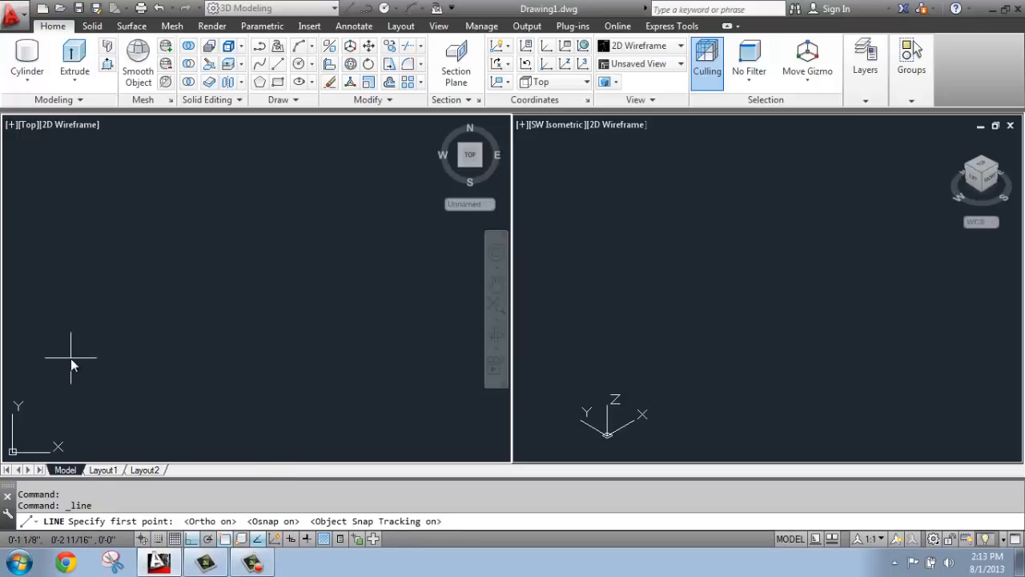
Draw the square's 5-inch sides as separate lines from a picked first corner.
{"action": "left_click", "coordinate": [70, 356]}
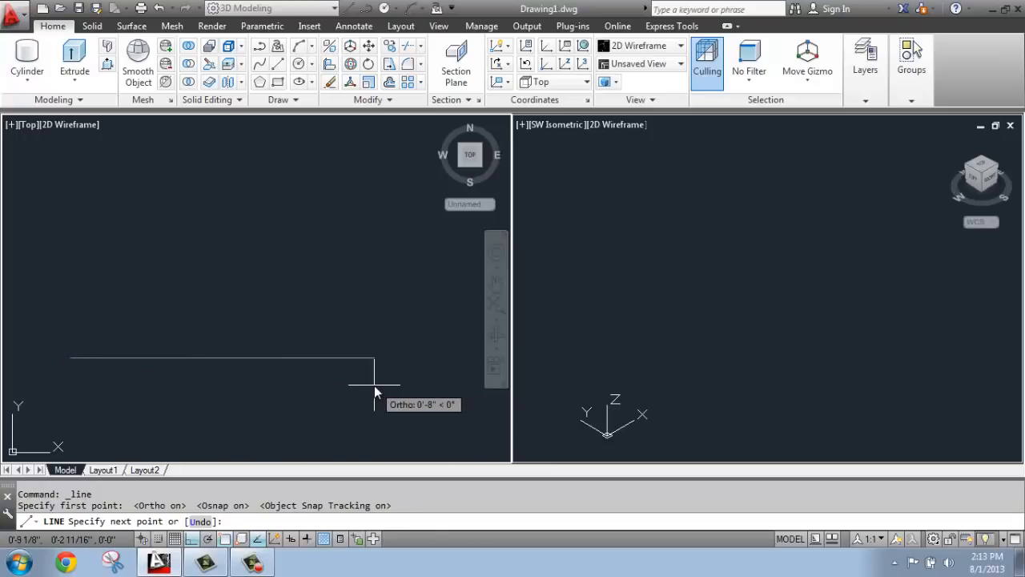
{"action": "type", "text": "5"}
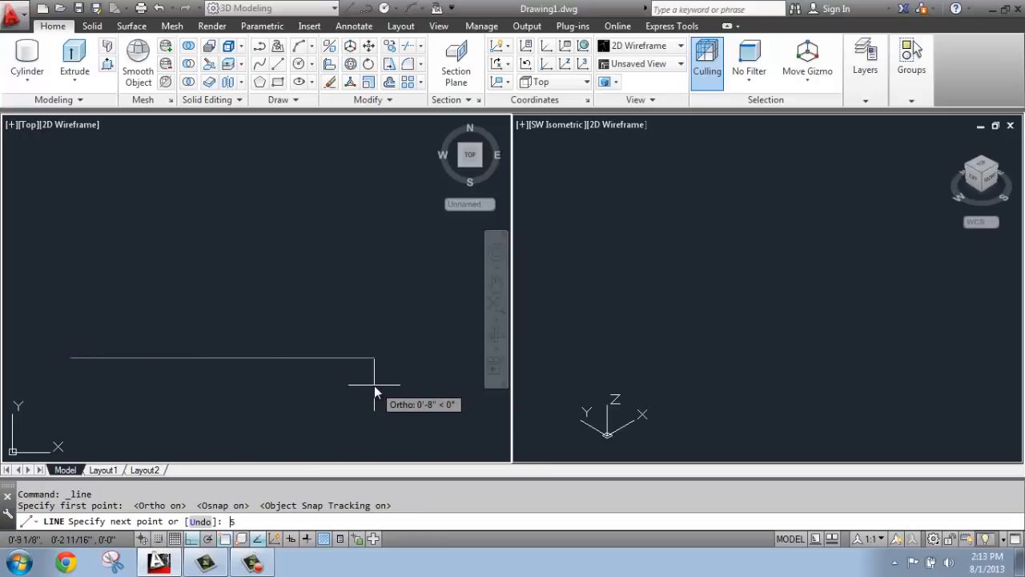
{"action": "type", "text": "5"}
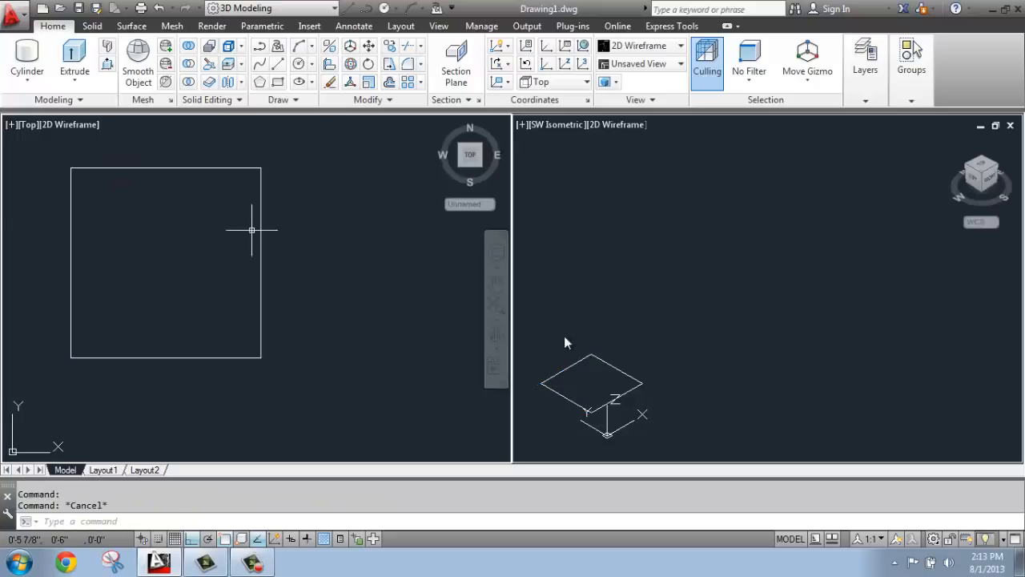
{"action": "mouse_move", "coordinate": [554, 397]}
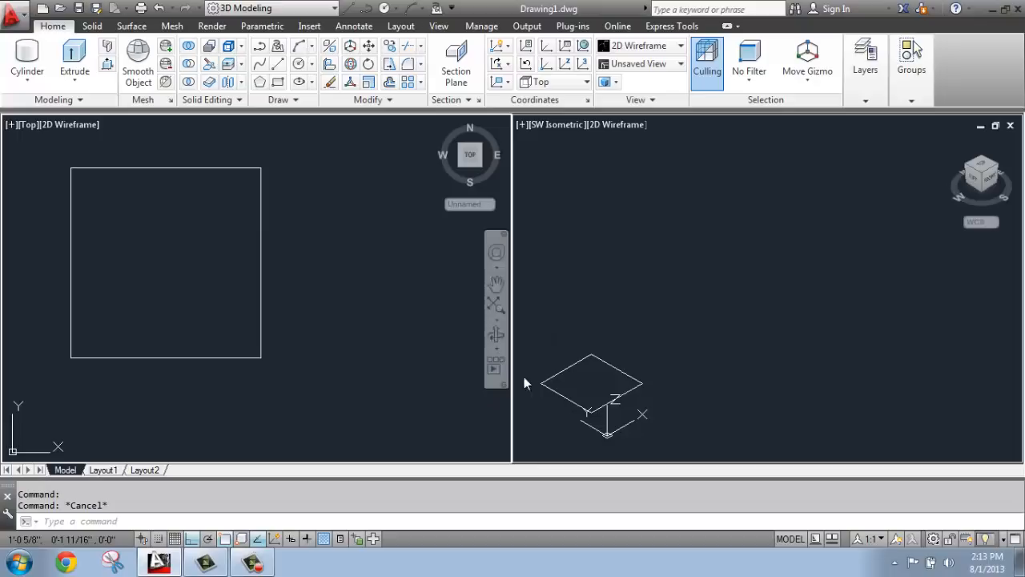
{"action": "mouse_move", "coordinate": [585, 400]}
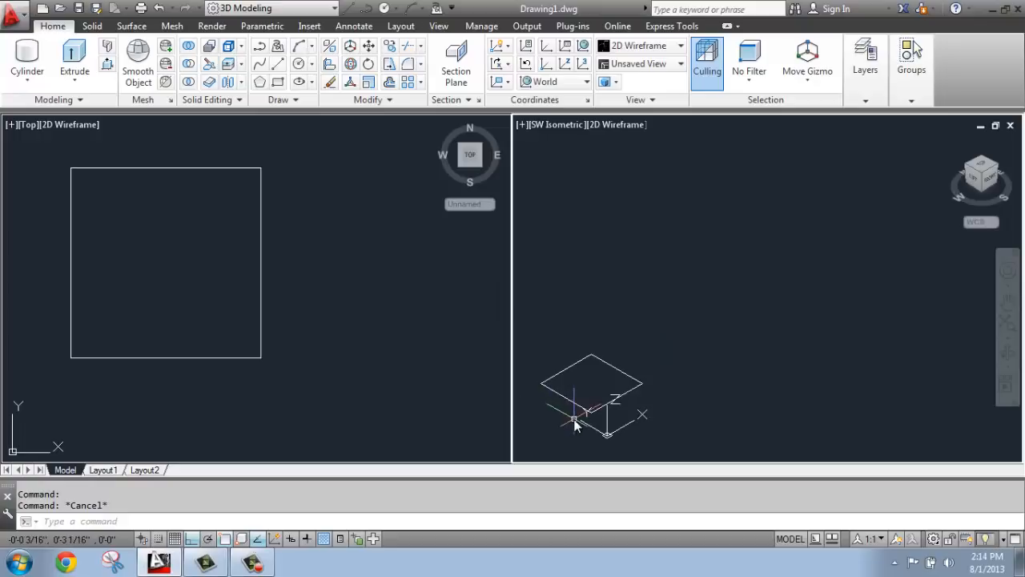
Pan and zoom the isometric view onto the square, select its lines, then clear the selection.
{"action": "left_click_drag", "start_coordinate": [575, 423], "coordinate": [688, 330]}
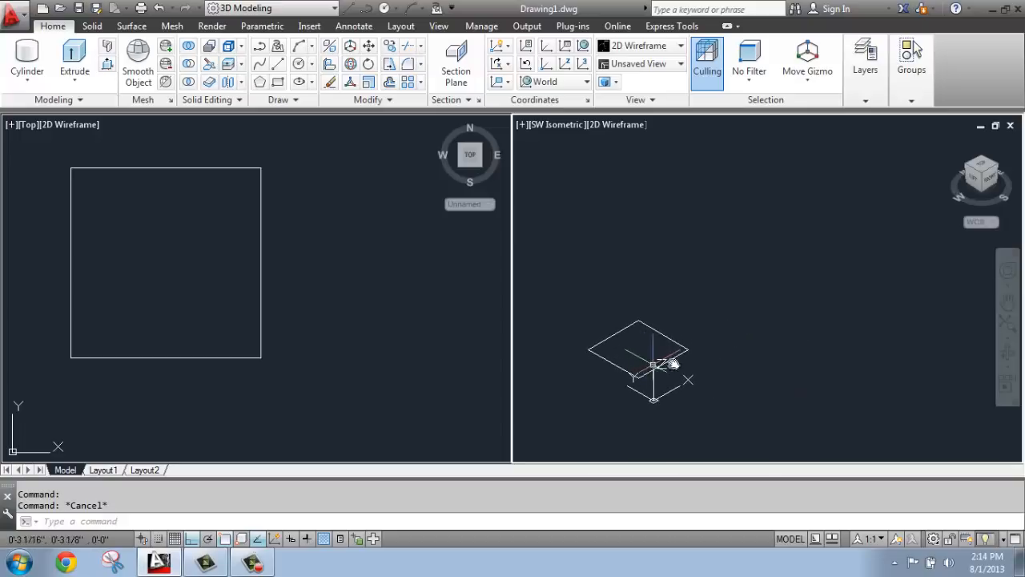
{"action": "mouse_move", "coordinate": [1010, 302]}
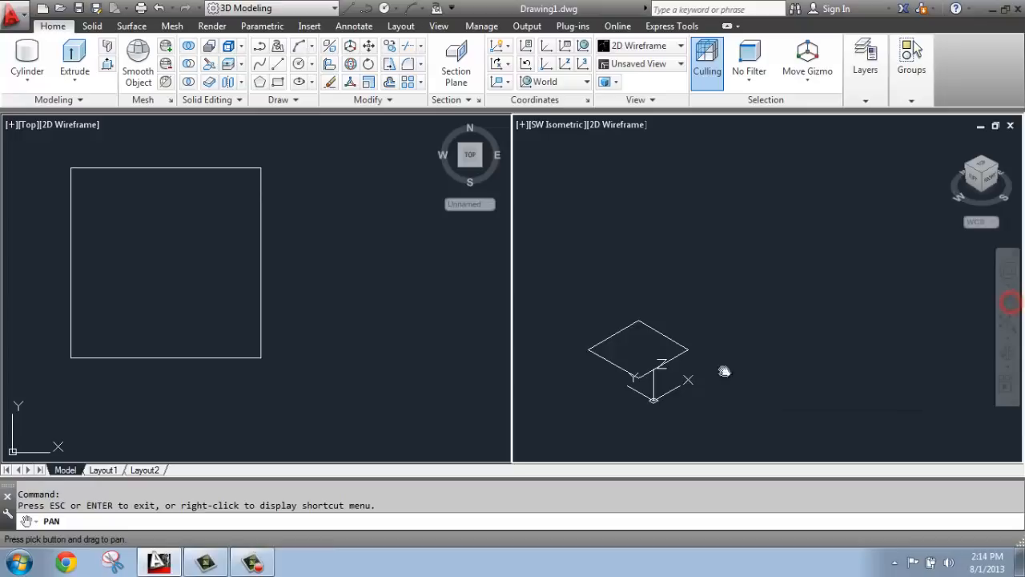
{"action": "left_click_drag", "start_coordinate": [724, 372], "coordinate": [691, 345]}
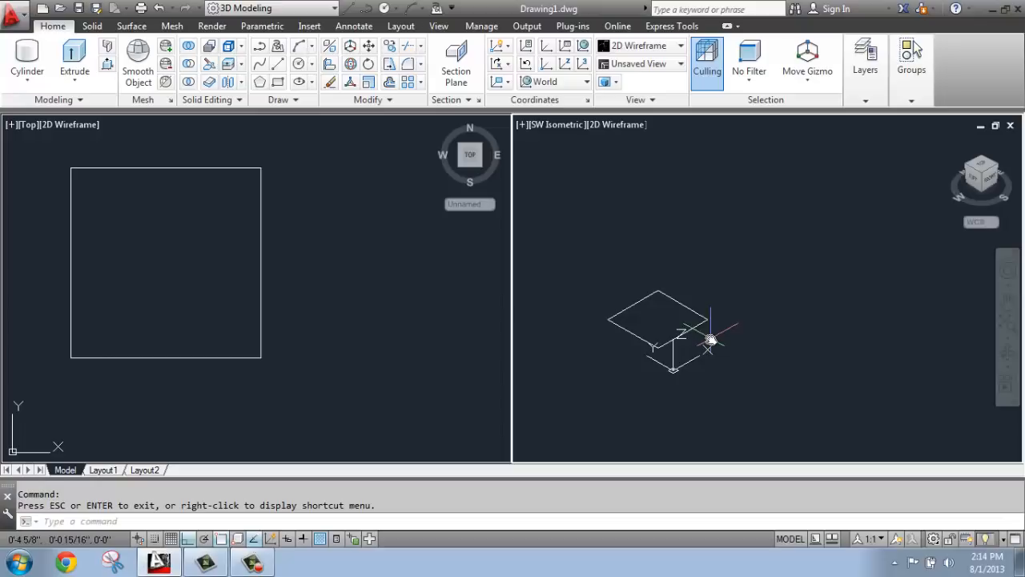
{"action": "right_click", "coordinate": [709, 339]}
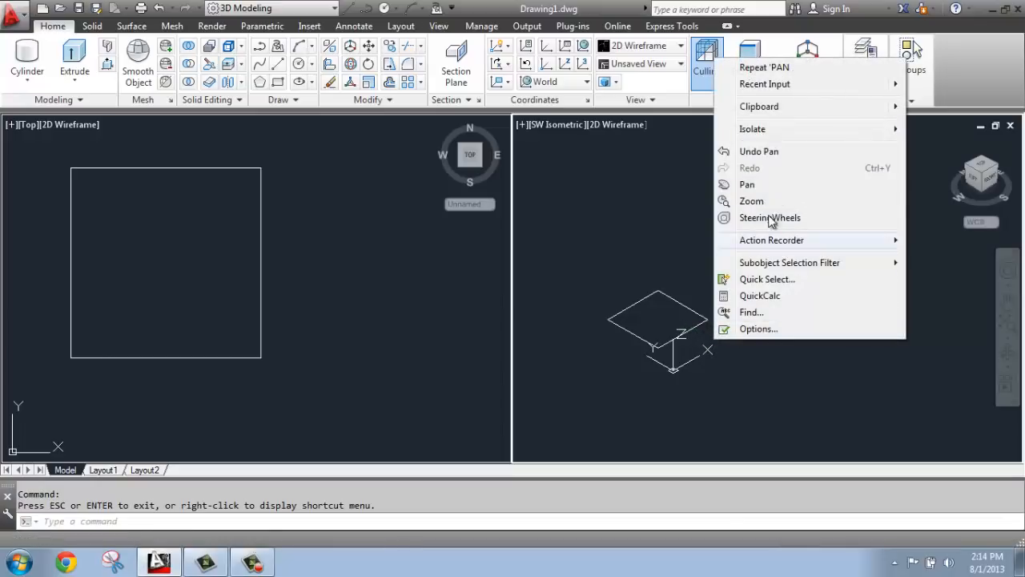
{"action": "mouse_move", "coordinate": [751, 202]}
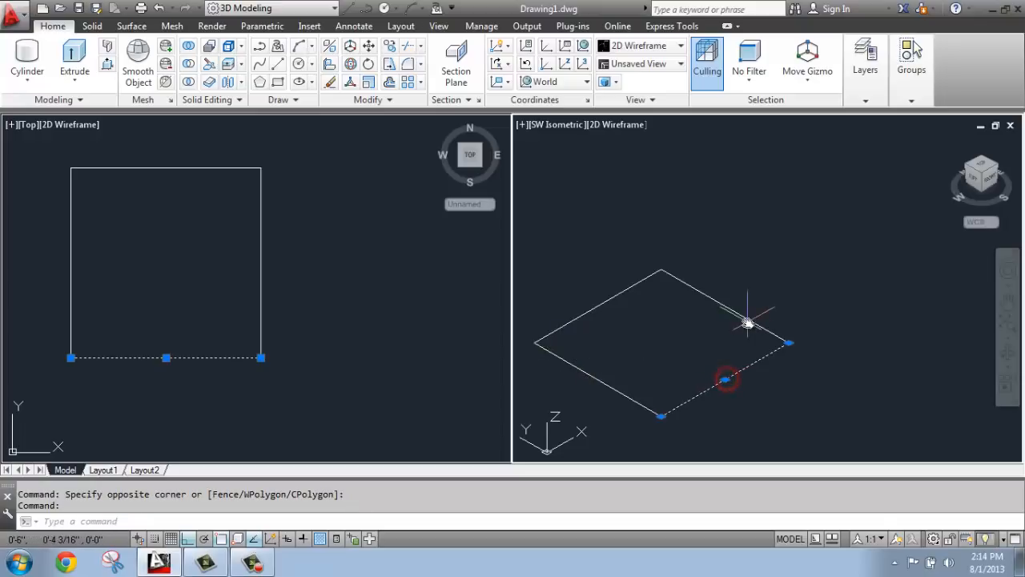
{"action": "left_click", "coordinate": [724, 382]}
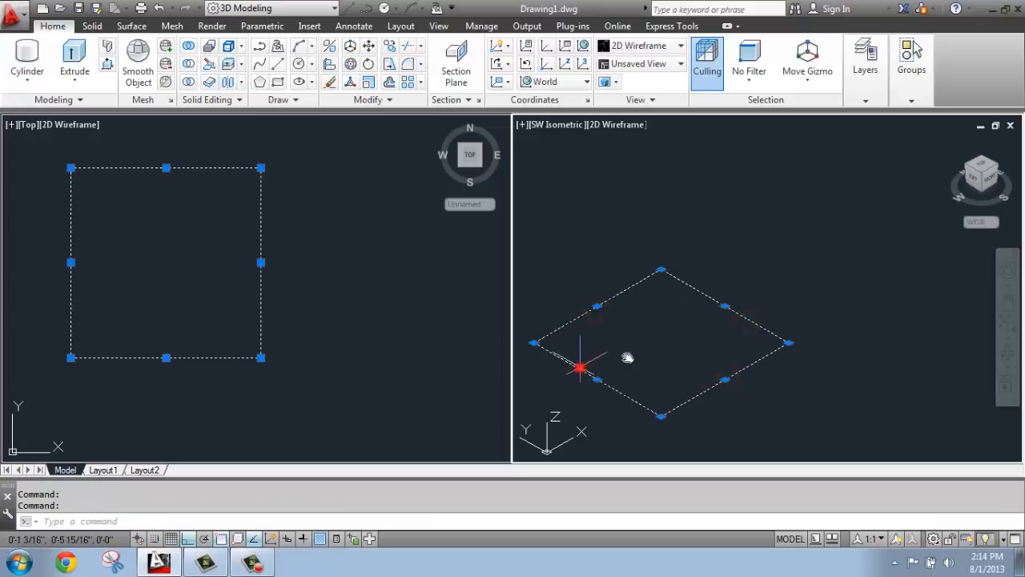
{"action": "key", "text": "Escape"}
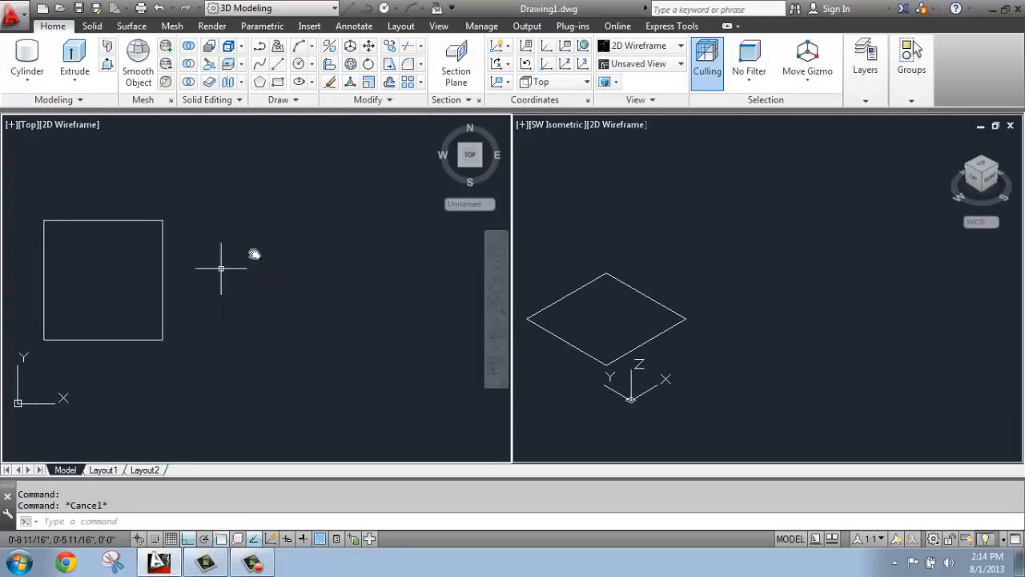
{"action": "mouse_move", "coordinate": [378, 304]}
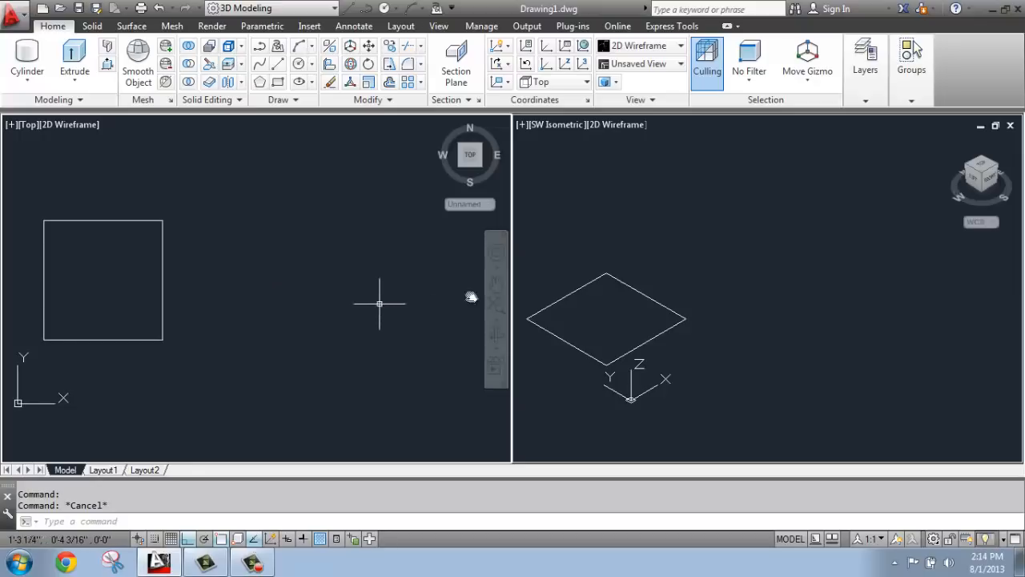
{"action": "mouse_move", "coordinate": [671, 279]}
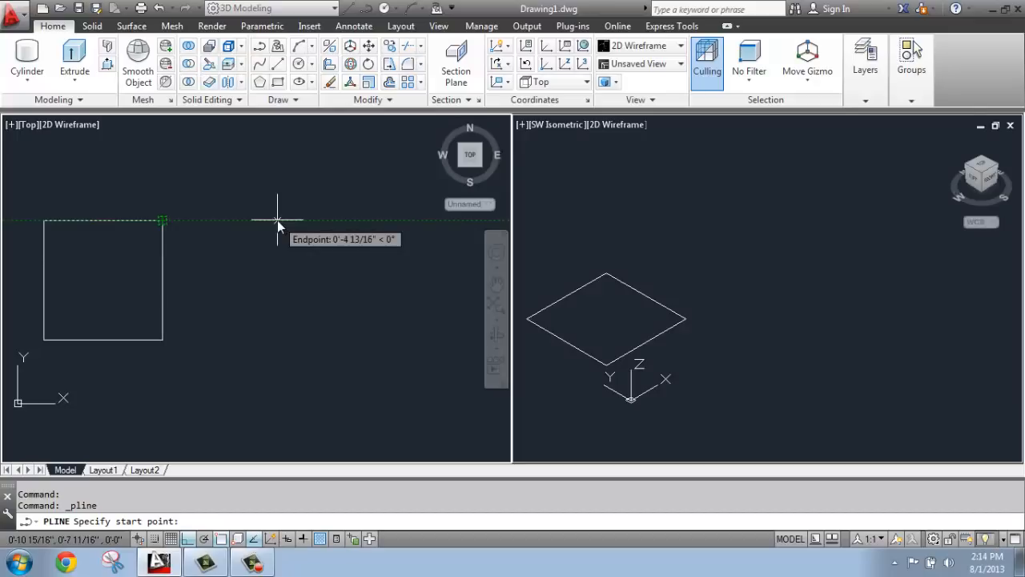
Begin a closed polyline square with 5-inch sides, starting level with the first square's top.
{"action": "left_click", "coordinate": [275, 221]}
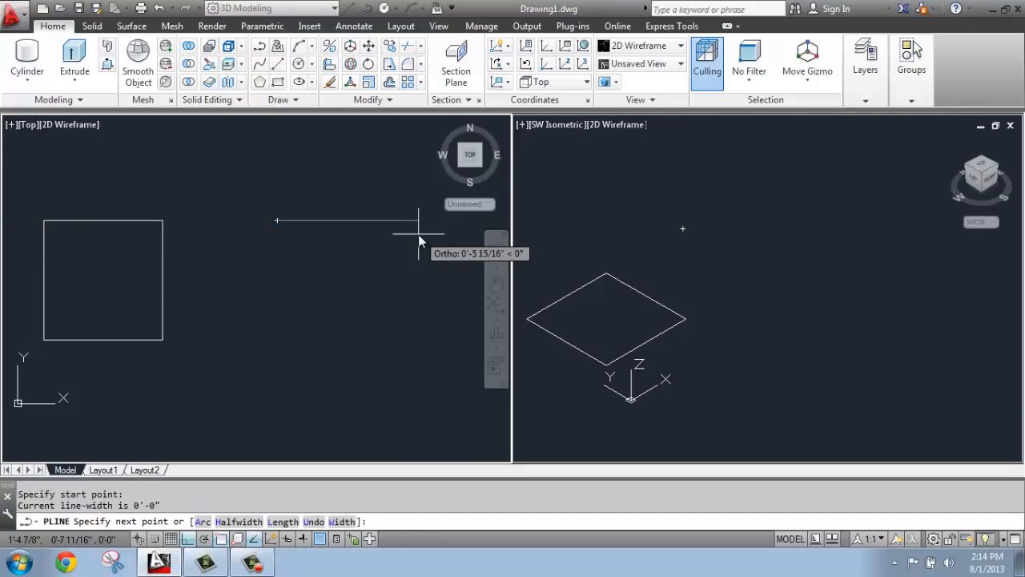
{"action": "type", "text": "5"}
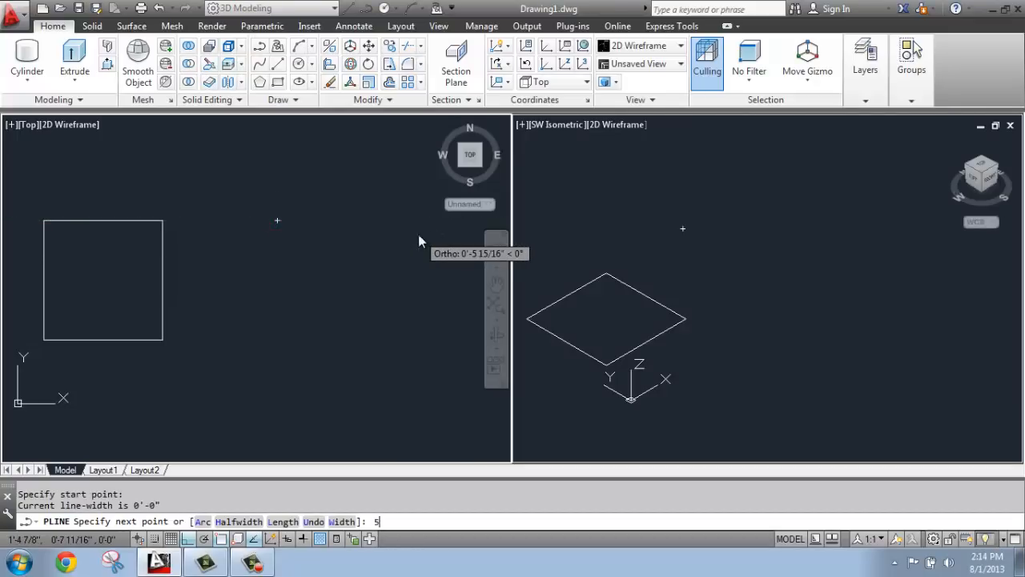
{"action": "left_click", "coordinate": [400, 360]}
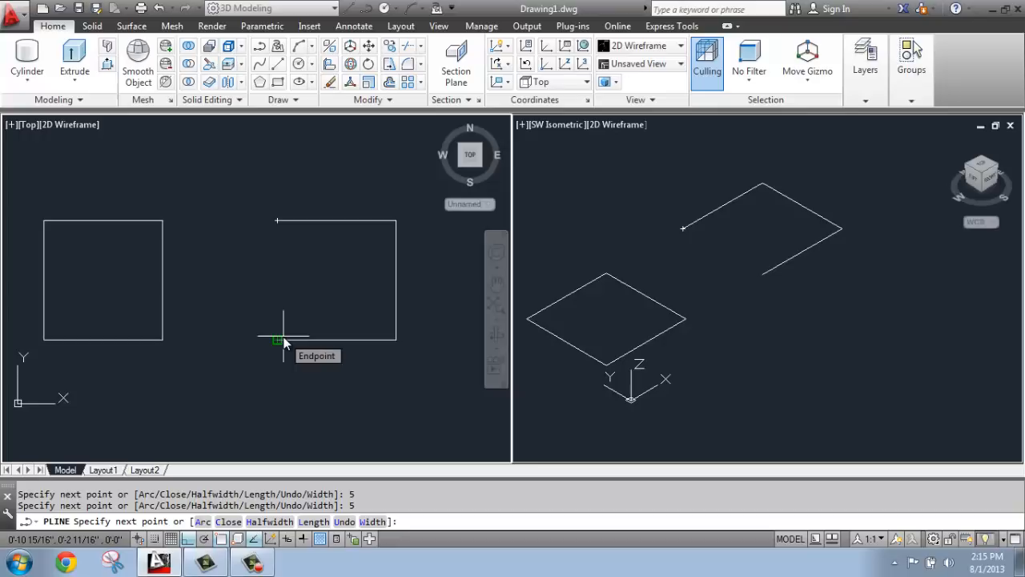
{"action": "mouse_move", "coordinate": [285, 294]}
{"action": "type", "text": "c"}
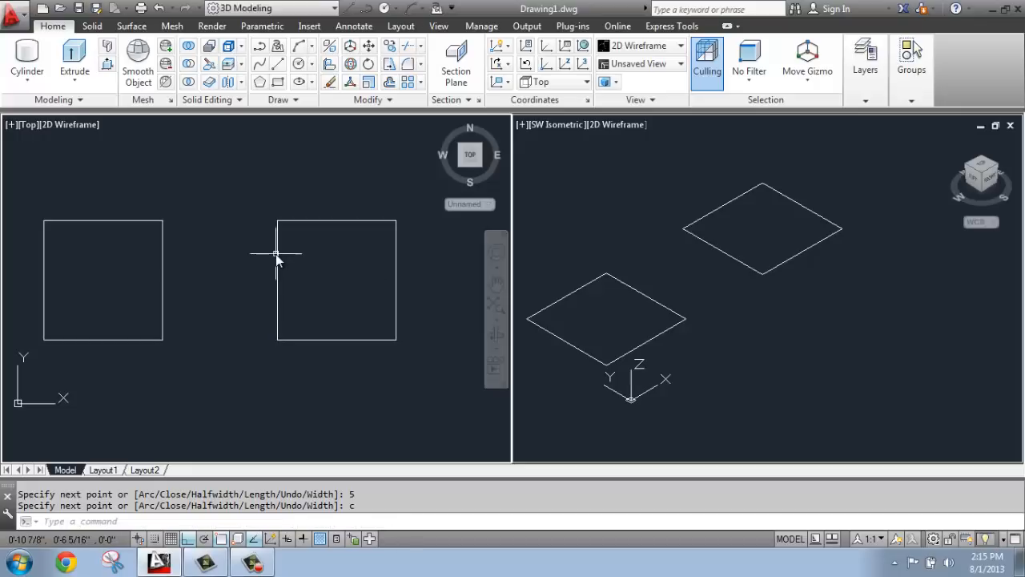
{"action": "mouse_move", "coordinate": [344, 233]}
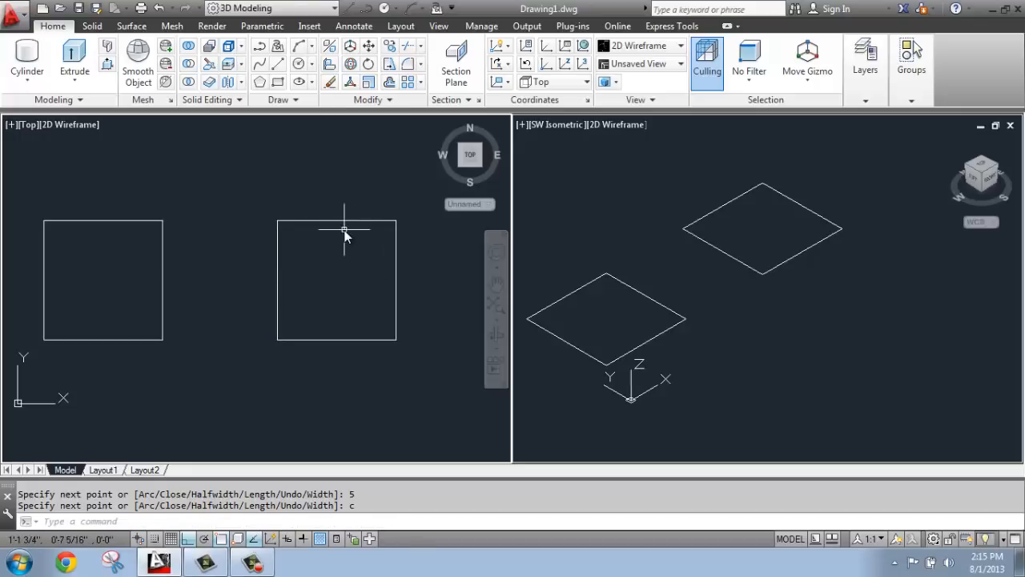
{"action": "mouse_move", "coordinate": [365, 256]}
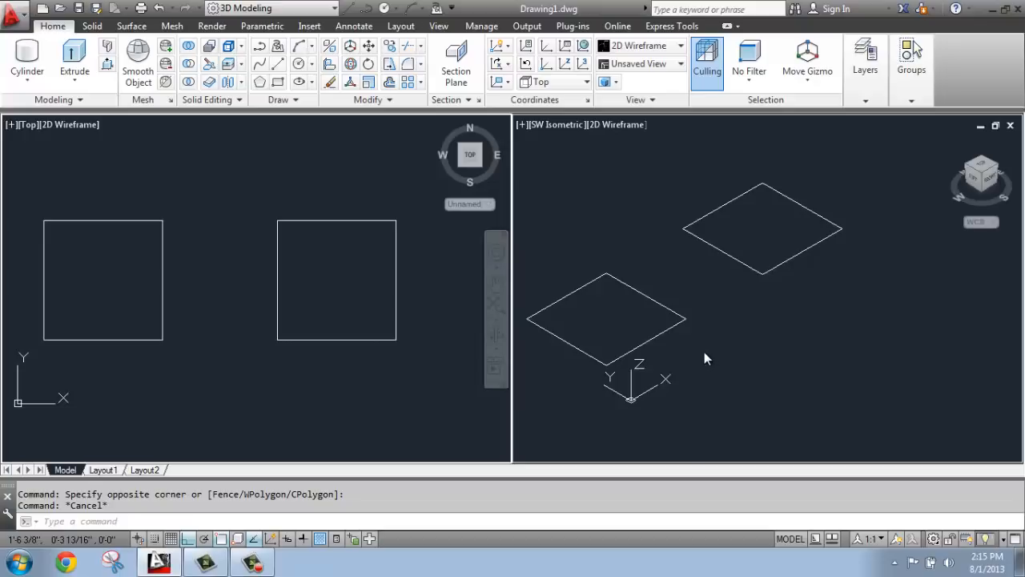
{"action": "mouse_move", "coordinate": [708, 350]}
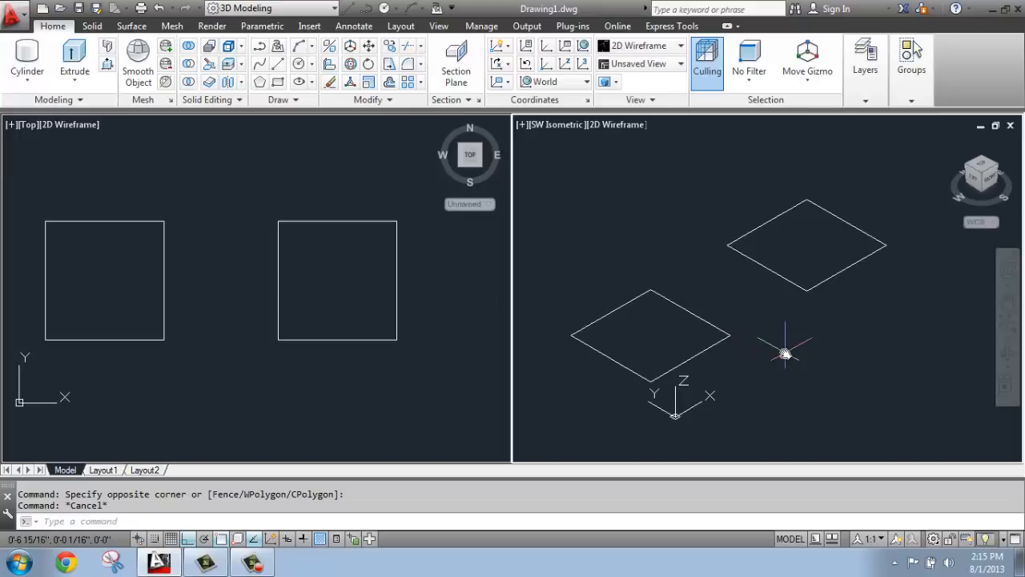
{"action": "mouse_move", "coordinate": [296, 250]}
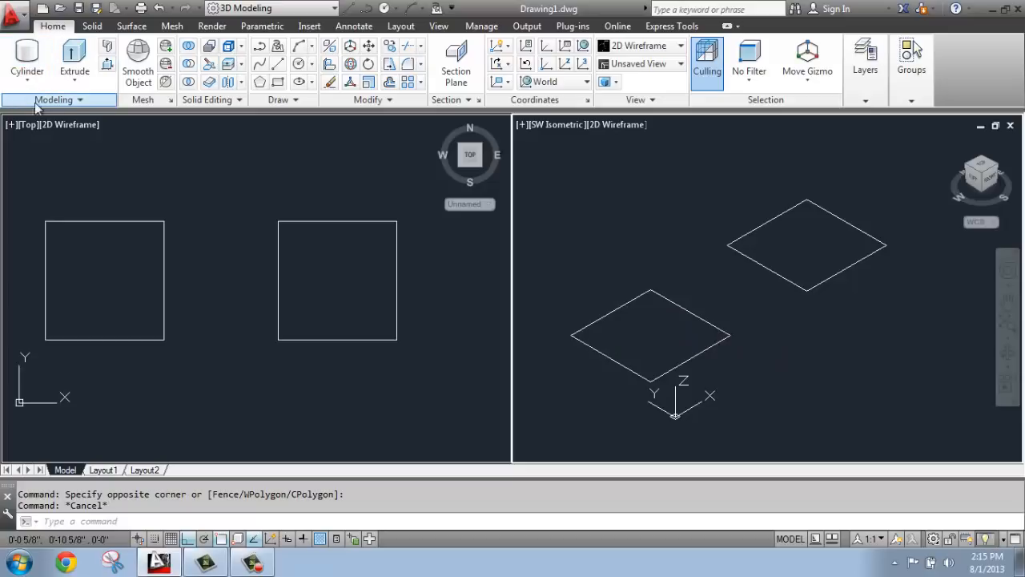
{"action": "mouse_move", "coordinate": [74, 51]}
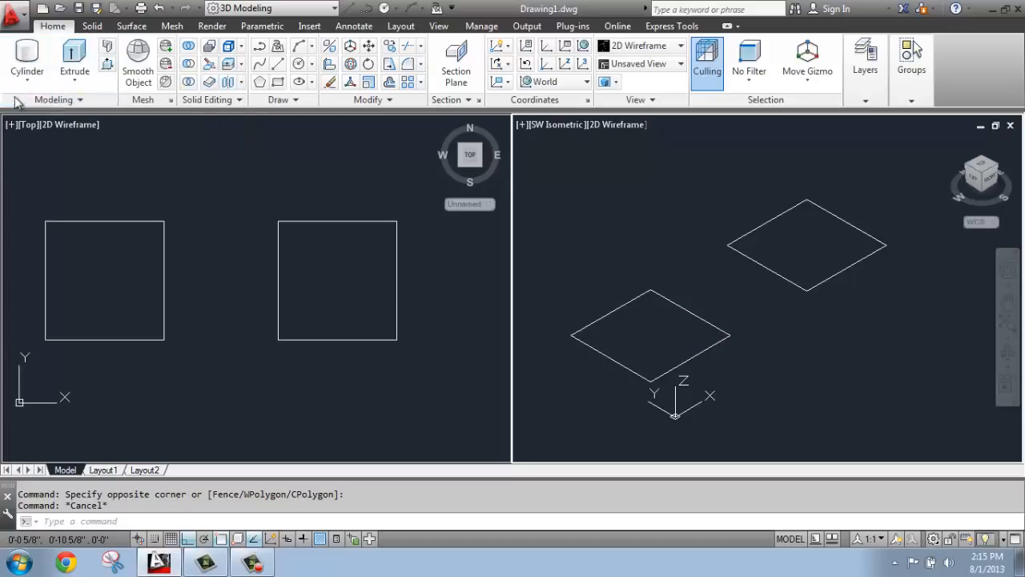
{"action": "mouse_move", "coordinate": [74, 61]}
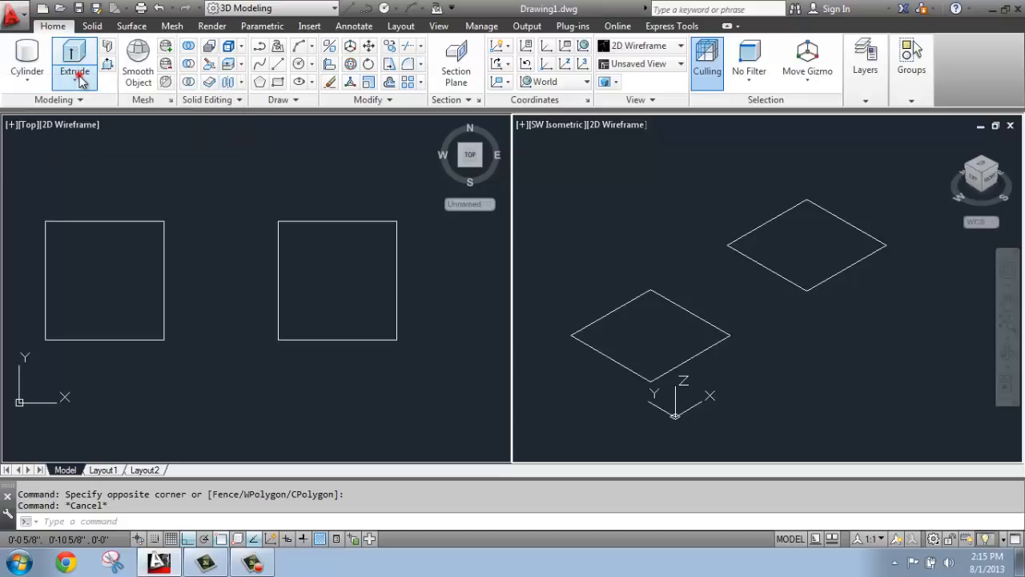
Extrude the left square's four lines 5 inches upward into a hollow surface box.
{"action": "left_click", "coordinate": [73, 70]}
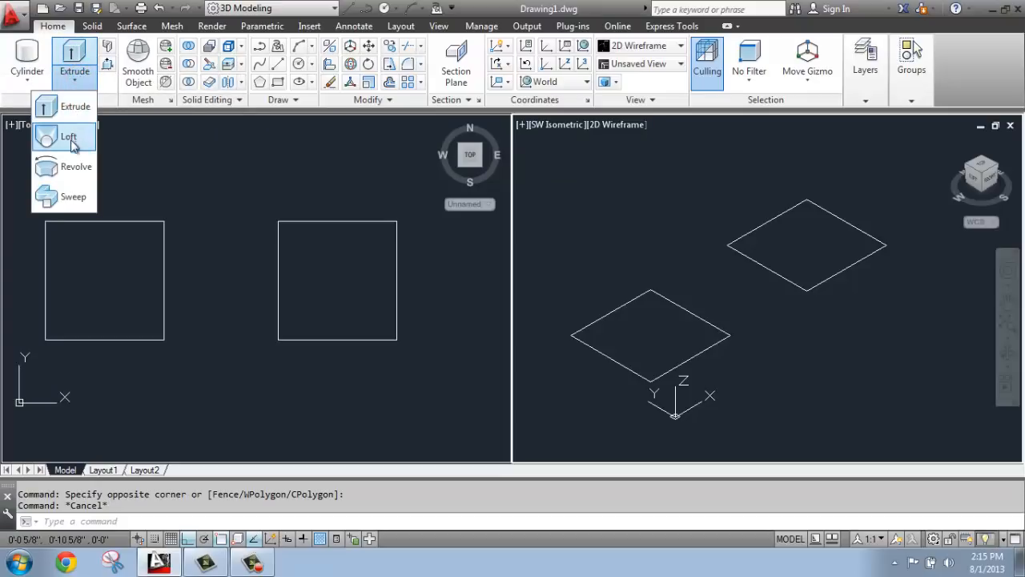
{"action": "mouse_move", "coordinate": [75, 166]}
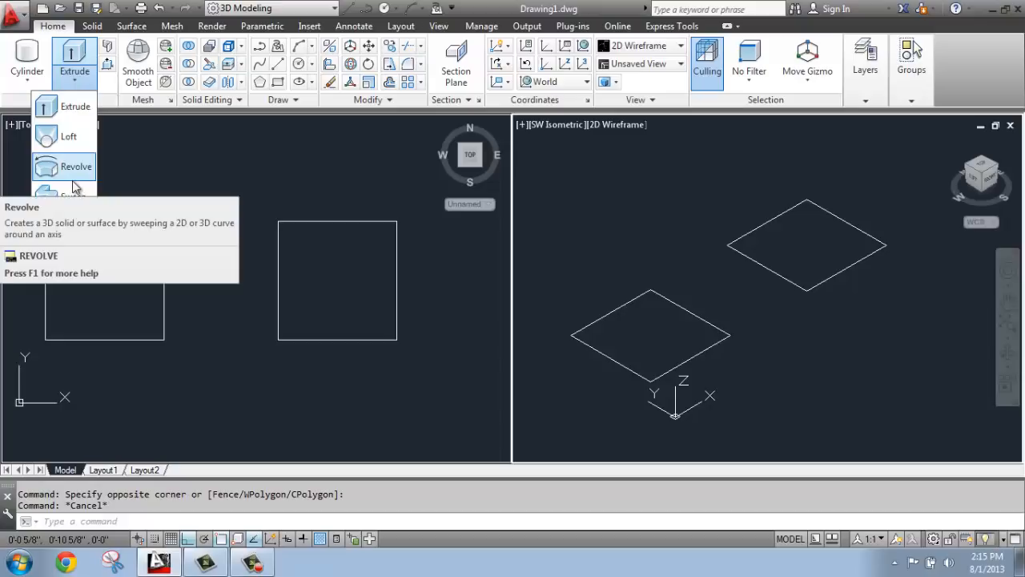
{"action": "mouse_move", "coordinate": [74, 106]}
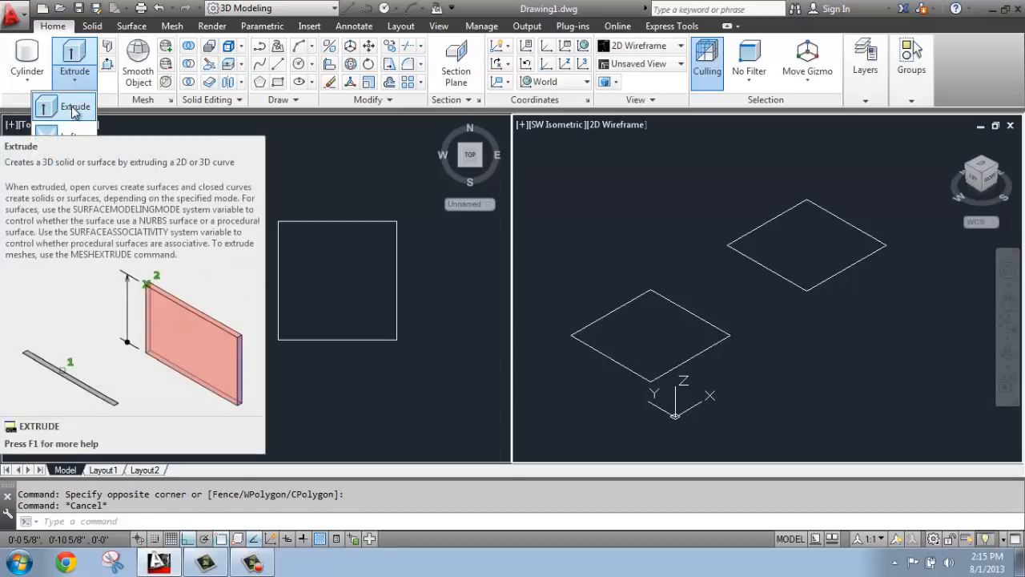
{"action": "left_click", "coordinate": [73, 61]}
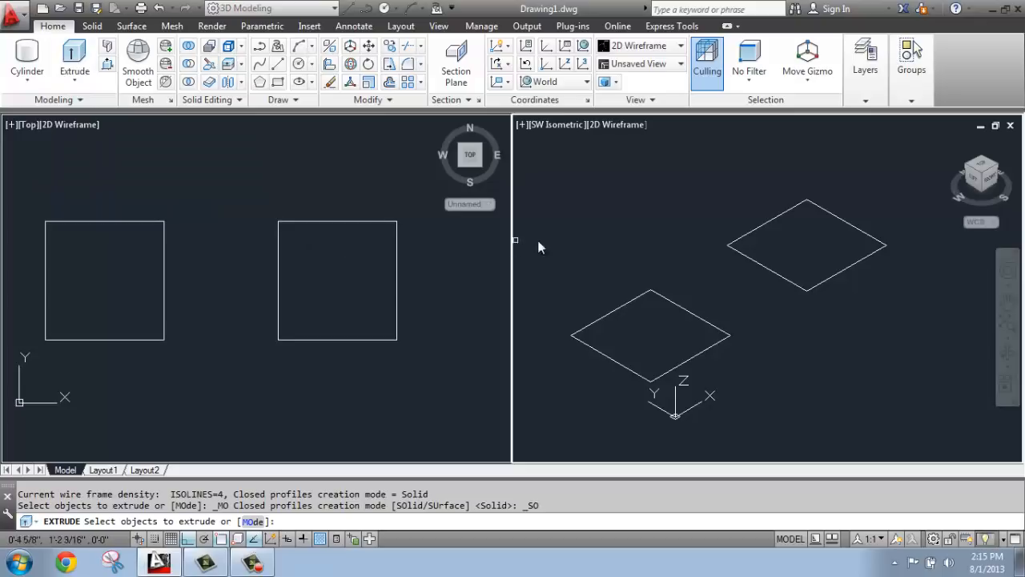
{"action": "mouse_move", "coordinate": [639, 279]}
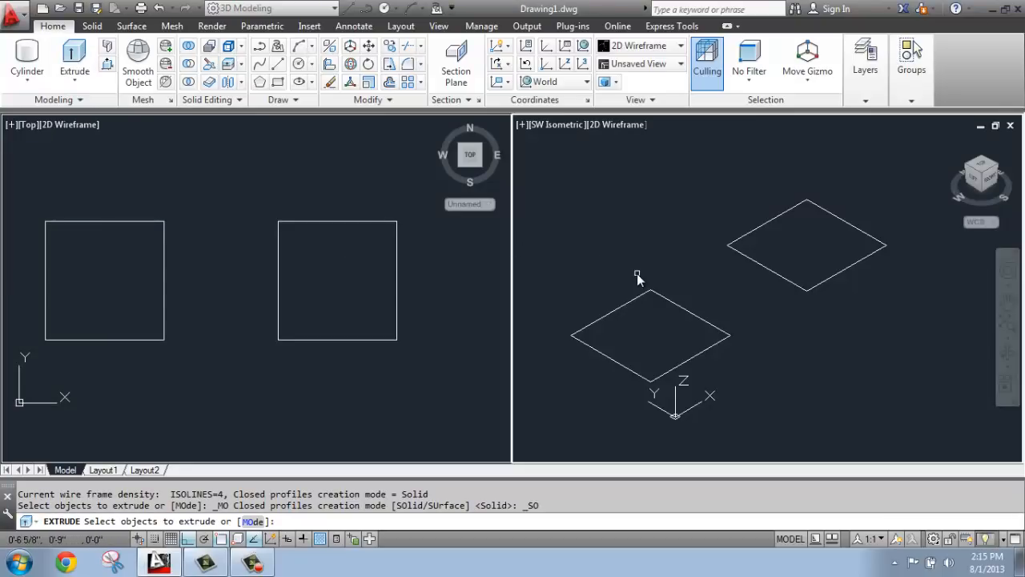
{"action": "mouse_move", "coordinate": [638, 275]}
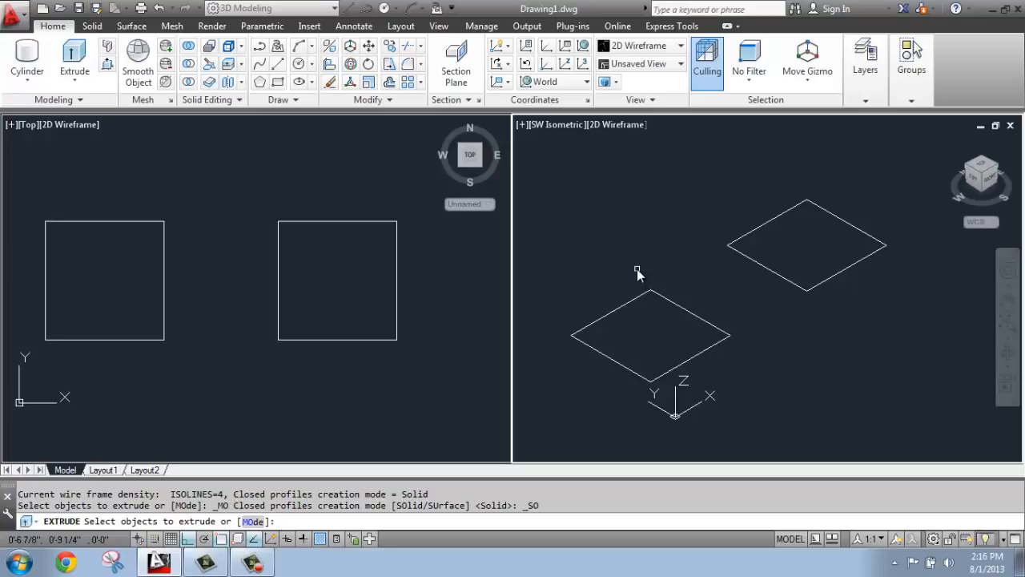
{"action": "mouse_move", "coordinate": [628, 295]}
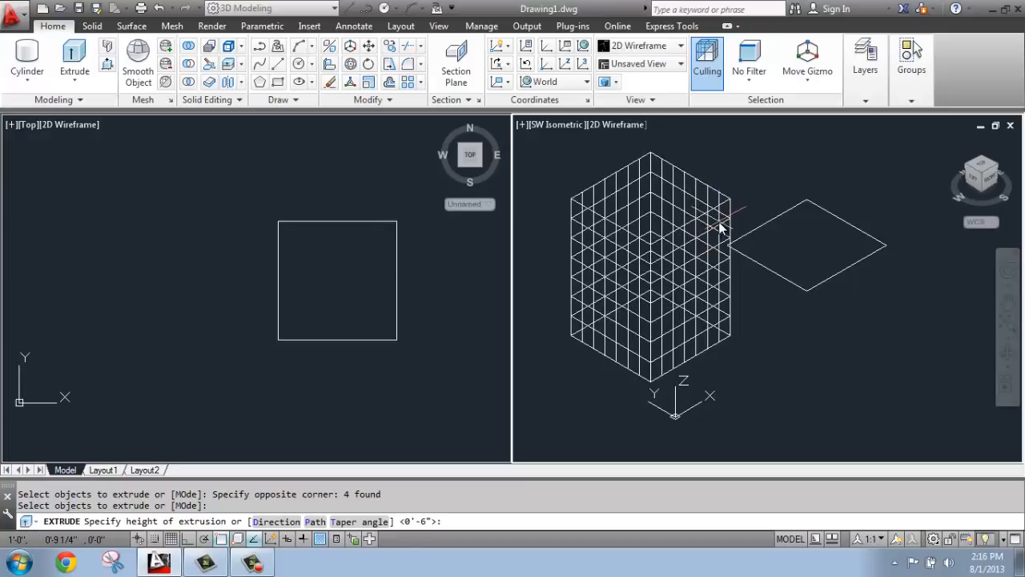
{"action": "type", "text": "5"}
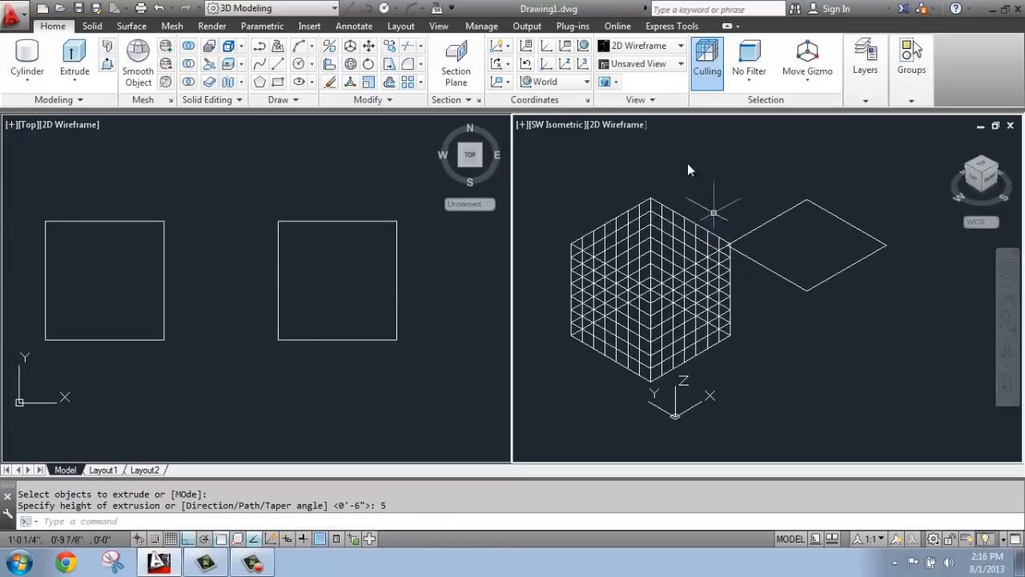
{"action": "mouse_move", "coordinate": [647, 301]}
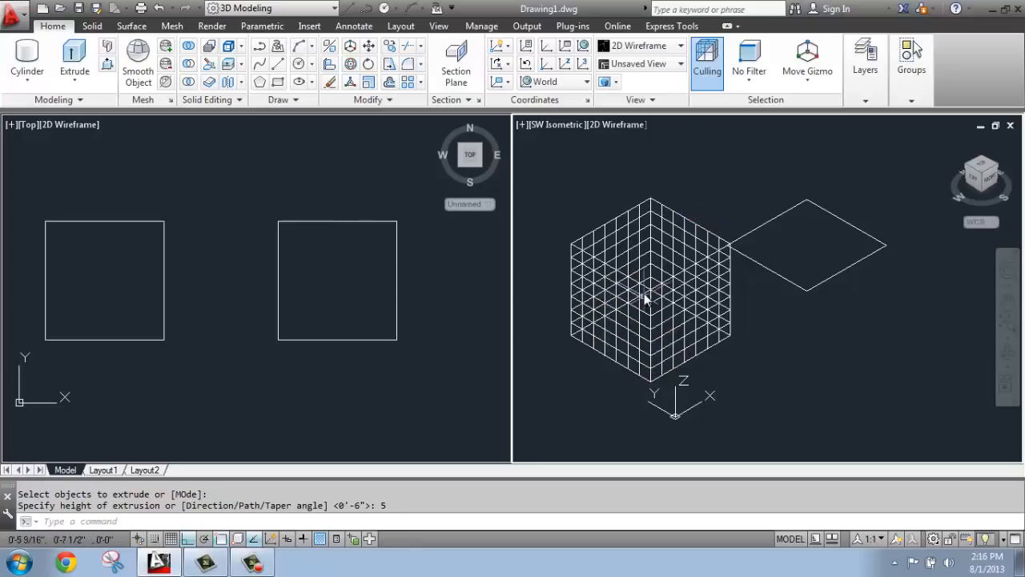
{"action": "mouse_move", "coordinate": [818, 211]}
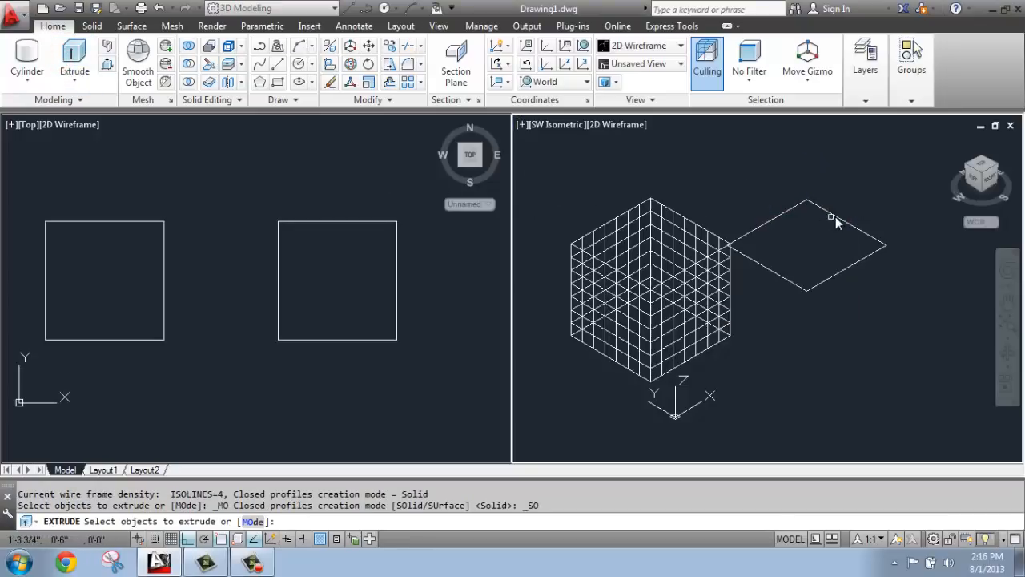
Extrude the polyline square 5 inches upward into a solid box.
{"action": "left_click", "coordinate": [807, 244]}
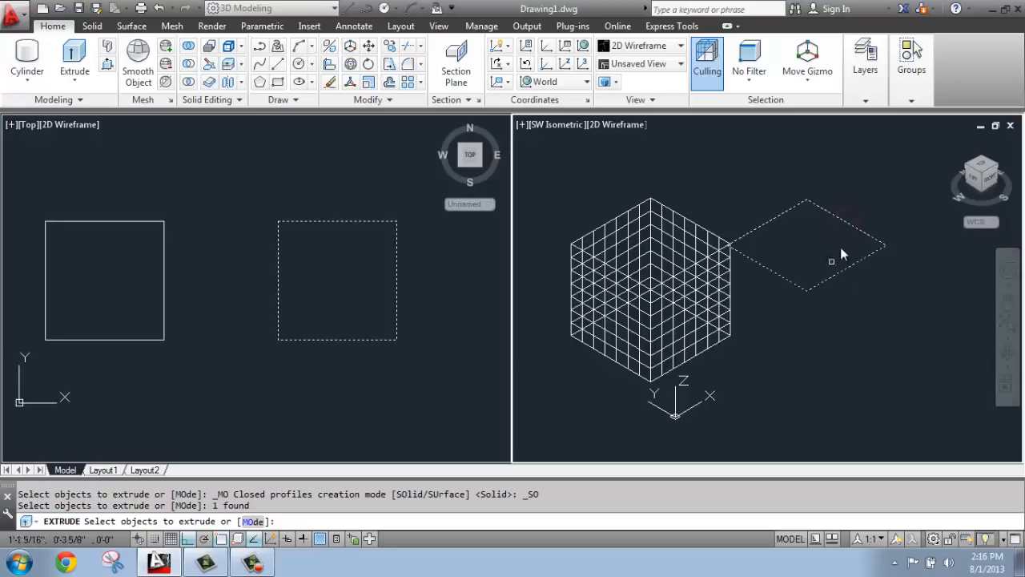
{"action": "mouse_move", "coordinate": [841, 231]}
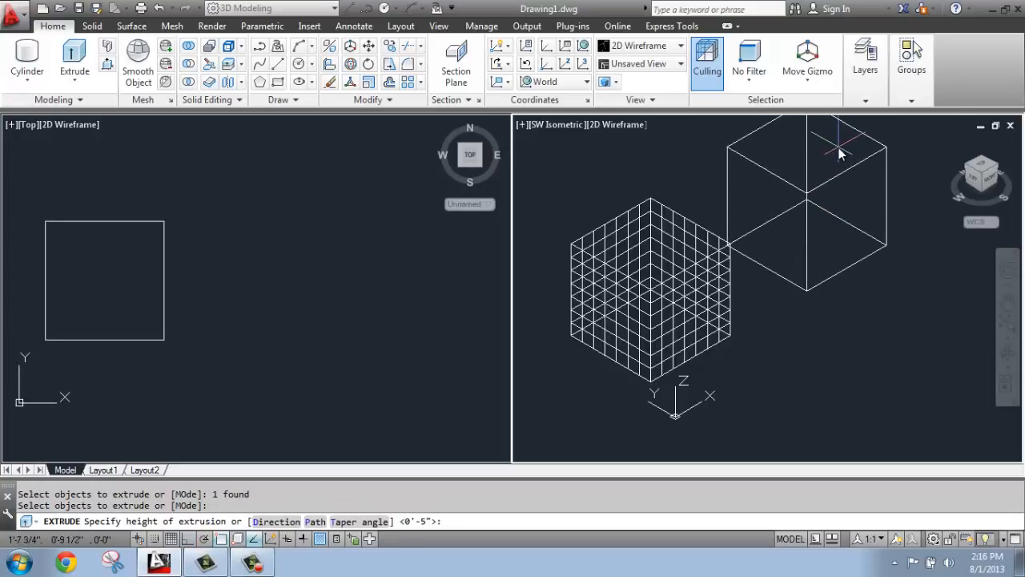
{"action": "type", "text": "5"}
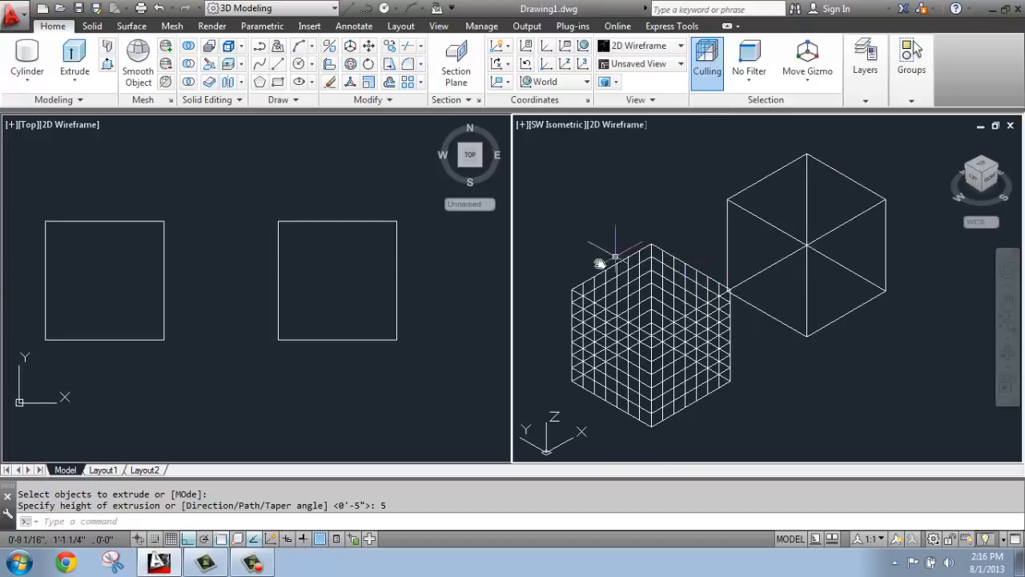
{"action": "mouse_move", "coordinate": [766, 224]}
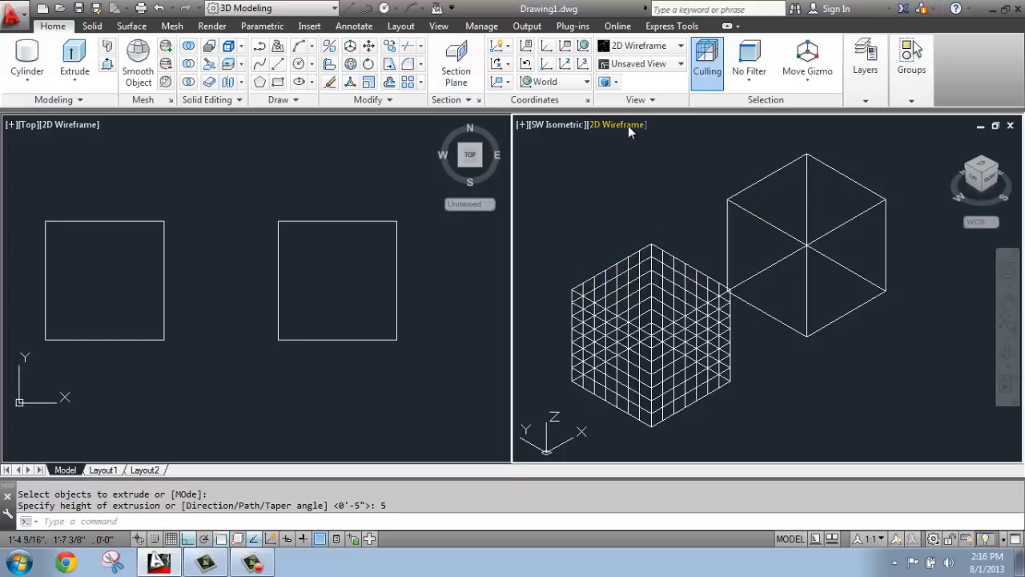
Set the isometric viewport's visual style to Conceptual so both boxes appear shaded.
{"action": "left_click", "coordinate": [615, 125]}
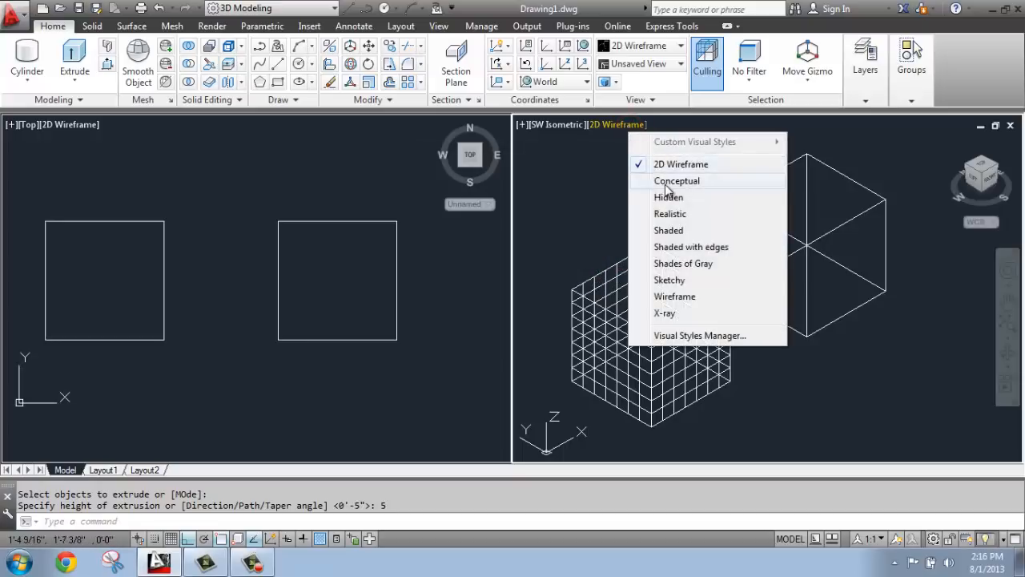
{"action": "left_click", "coordinate": [676, 179]}
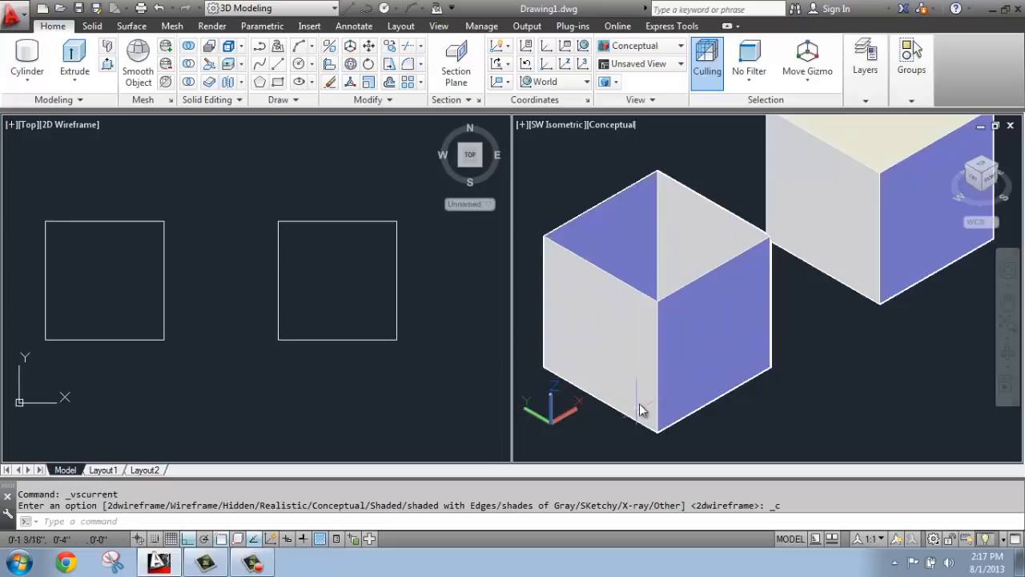
{"action": "mouse_move", "coordinate": [609, 321]}
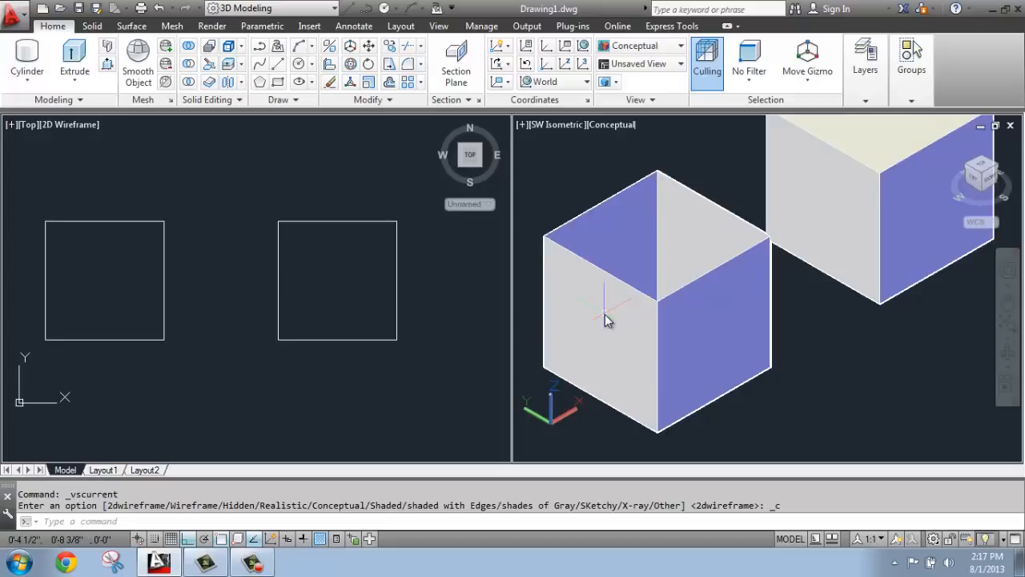
{"action": "mouse_move", "coordinate": [657, 275]}
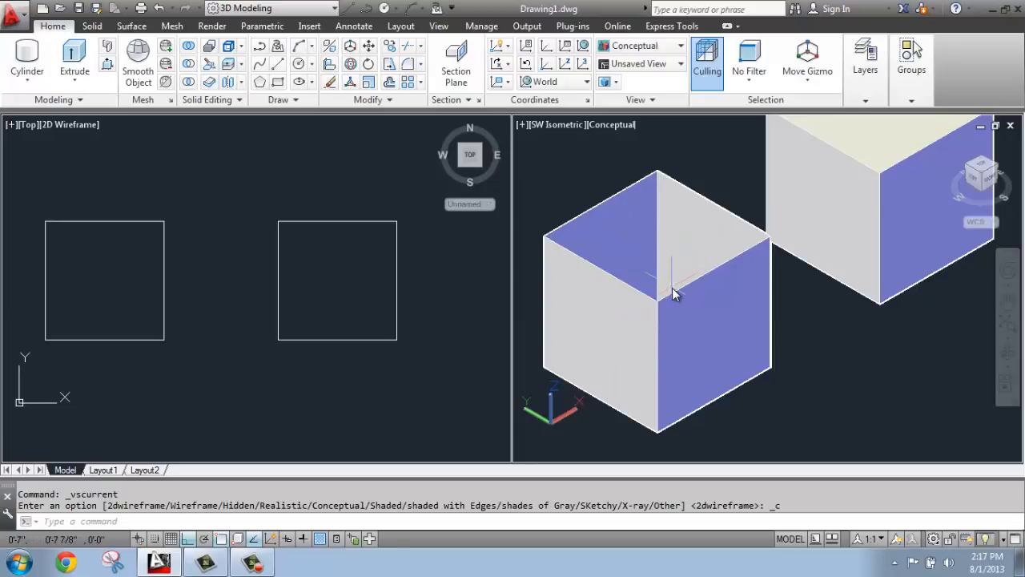
{"action": "mouse_move", "coordinate": [664, 288]}
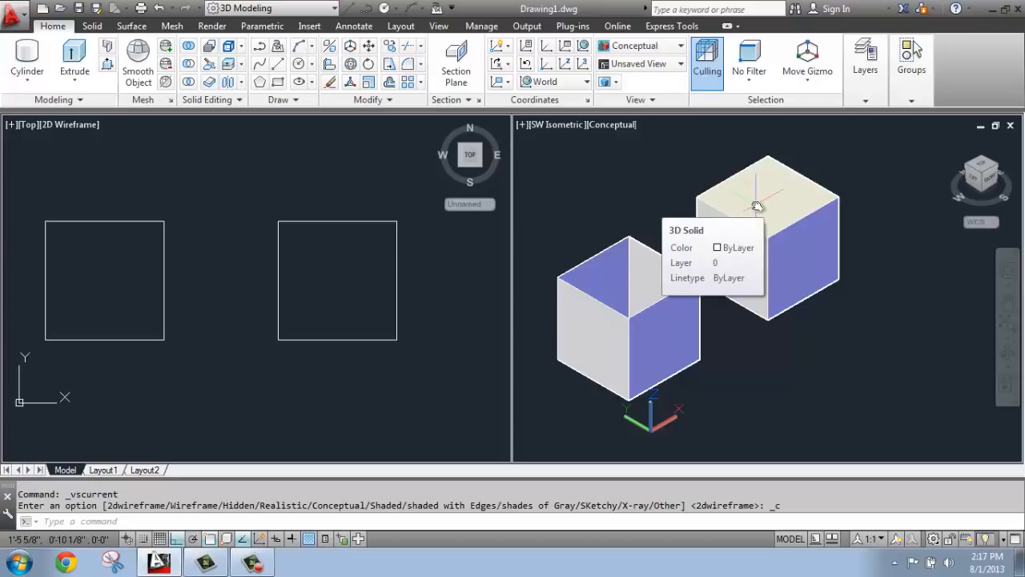
{"action": "mouse_move", "coordinate": [865, 205]}
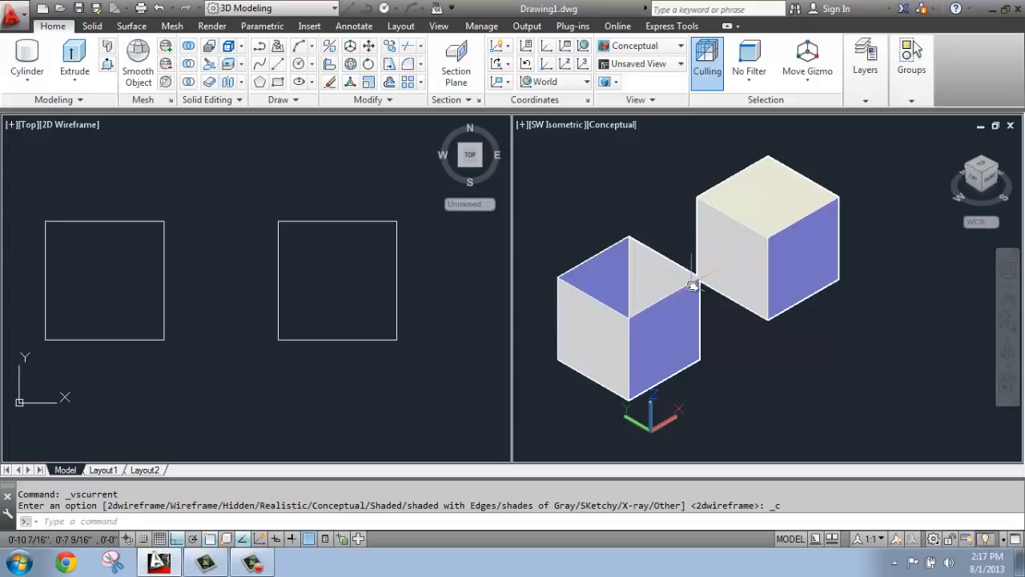
{"action": "mouse_move", "coordinate": [825, 231]}
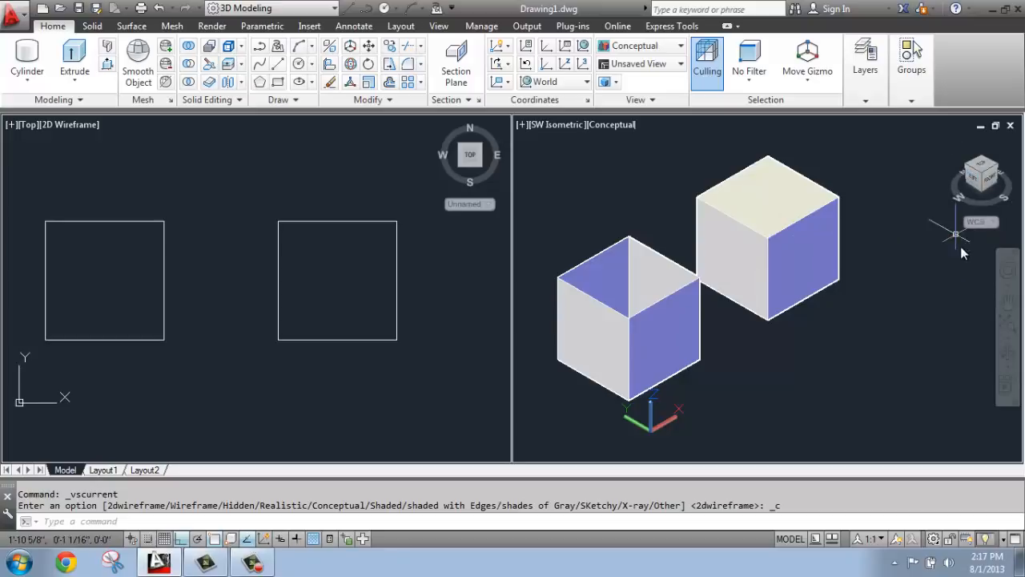
{"action": "mouse_move", "coordinate": [890, 327]}
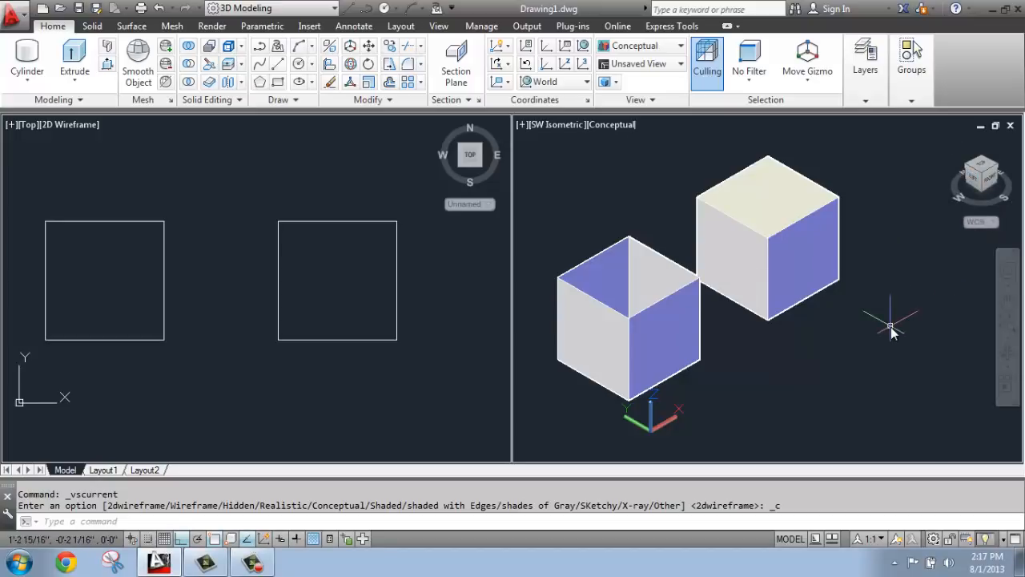
{"action": "mouse_move", "coordinate": [958, 313]}
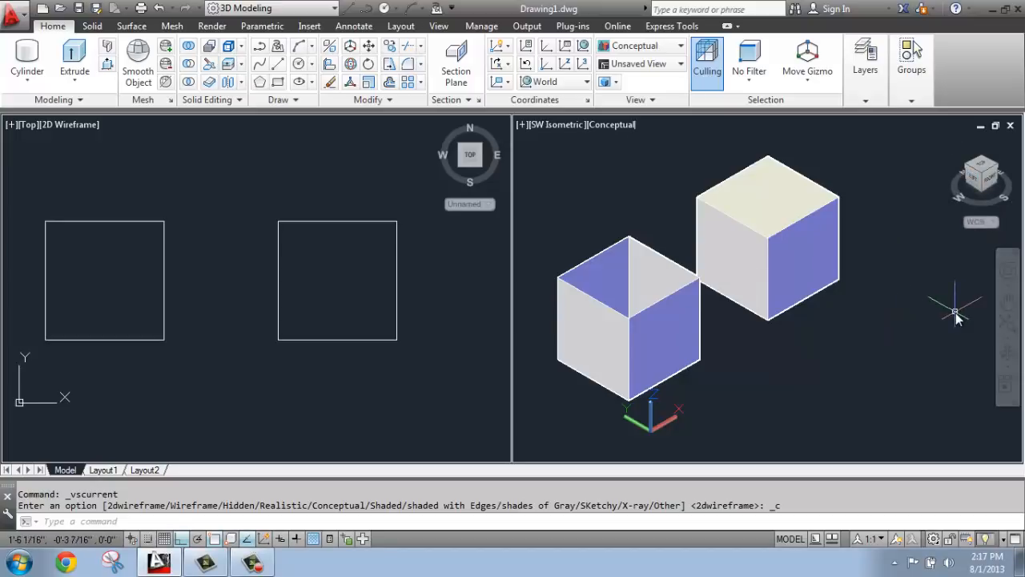
{"action": "mouse_move", "coordinate": [1009, 351]}
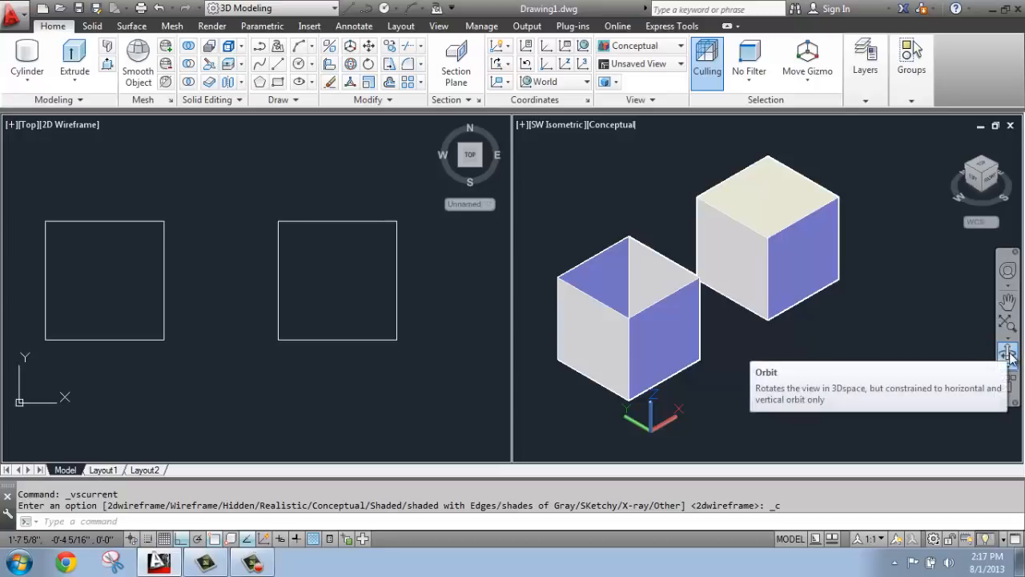
Orbit the 3D view to a custom angle that reveals the hollow box's open top.
{"action": "left_click", "coordinate": [1008, 350]}
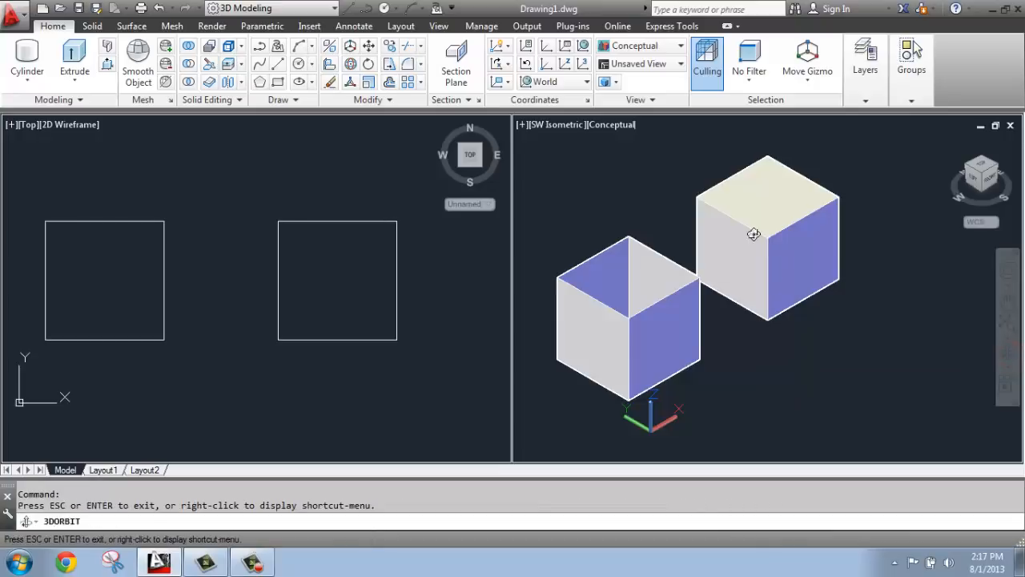
{"action": "mouse_move", "coordinate": [1007, 356]}
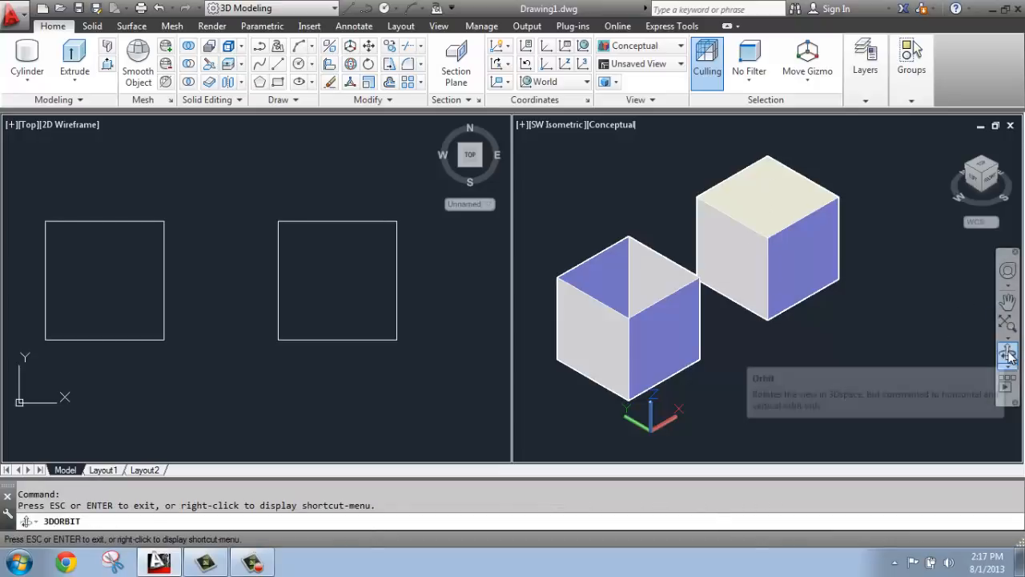
{"action": "mouse_move", "coordinate": [905, 323]}
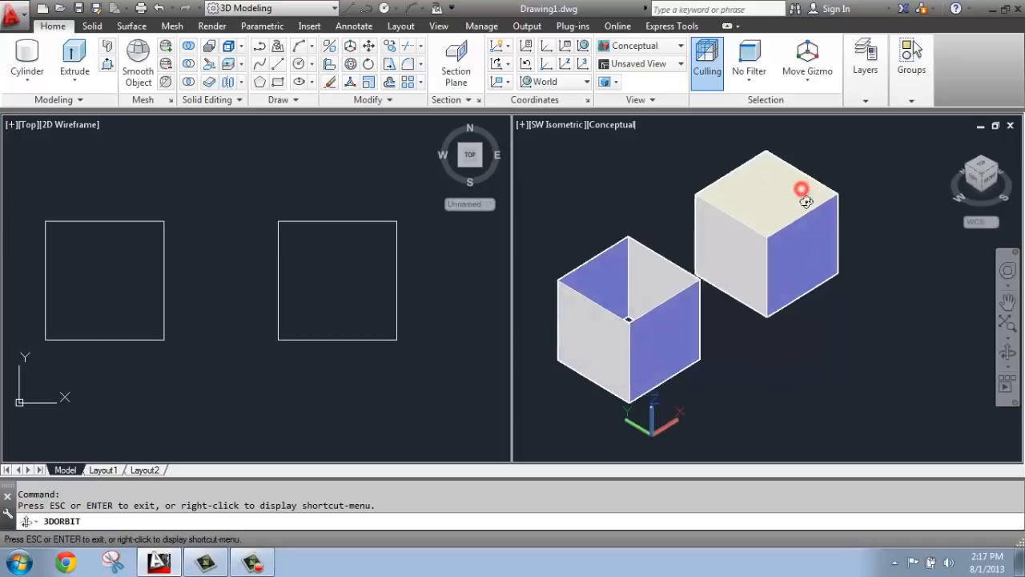
{"action": "left_click_drag", "start_coordinate": [801, 192], "coordinate": [756, 327]}
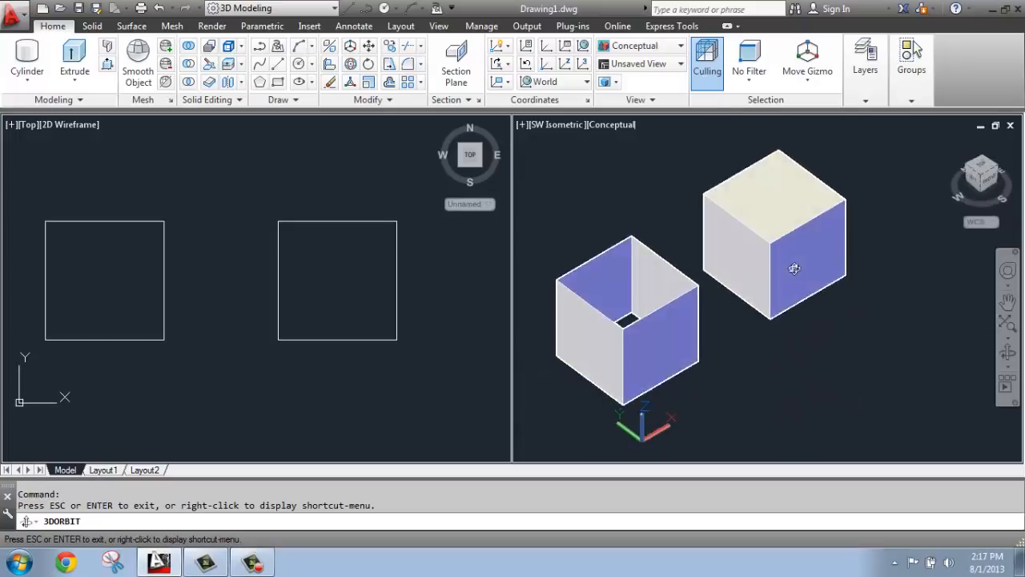
{"action": "left_click_drag", "start_coordinate": [793, 269], "coordinate": [586, 237]}
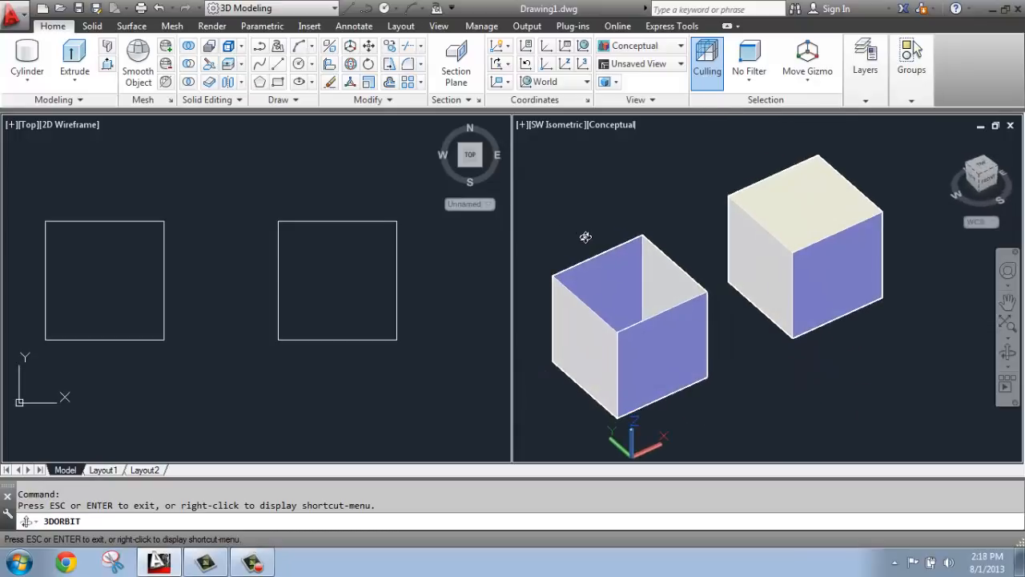
{"action": "left_click_drag", "start_coordinate": [587, 237], "coordinate": [719, 275]}
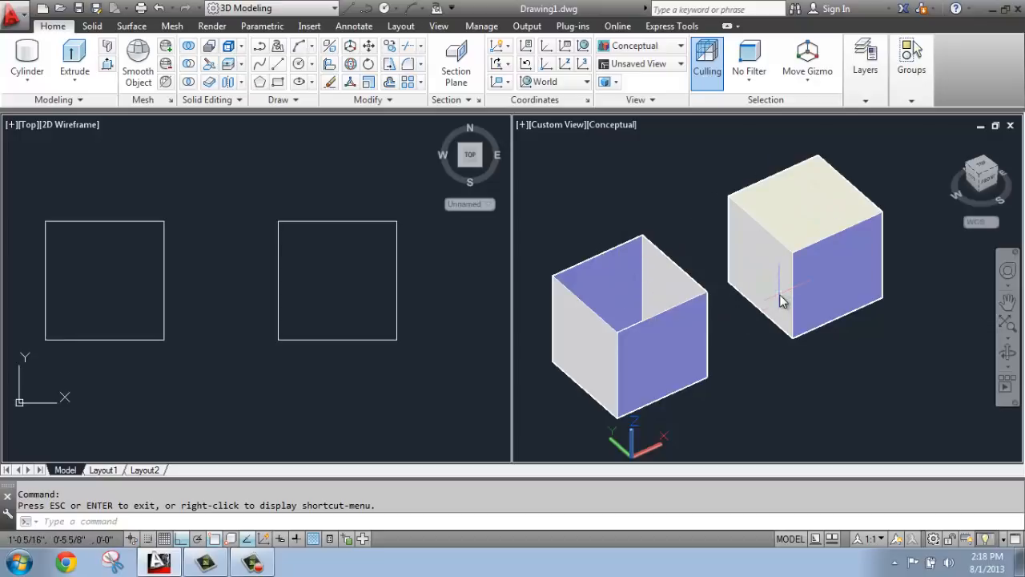
{"action": "mouse_move", "coordinate": [782, 301]}
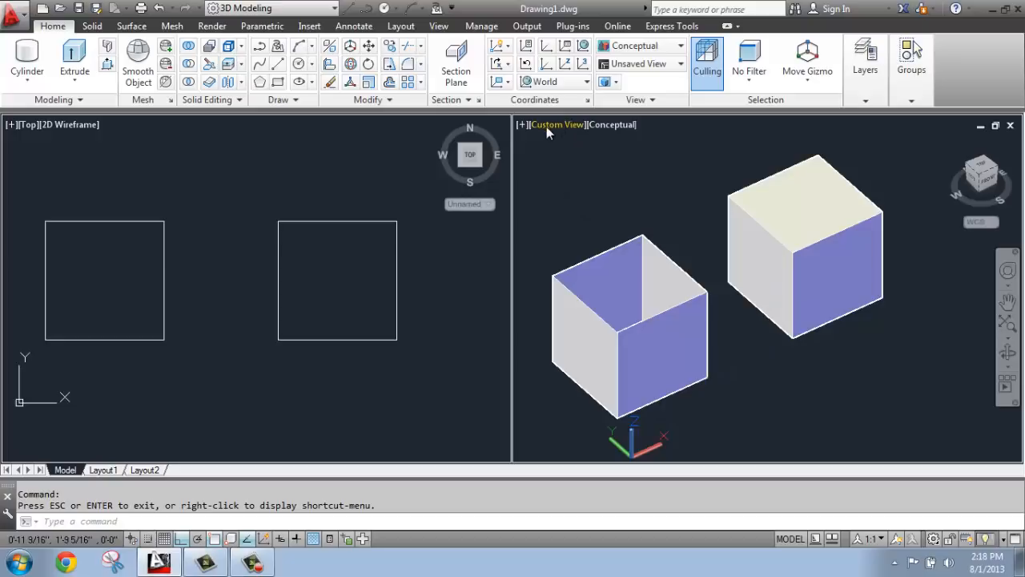
{"action": "mouse_move", "coordinate": [558, 125]}
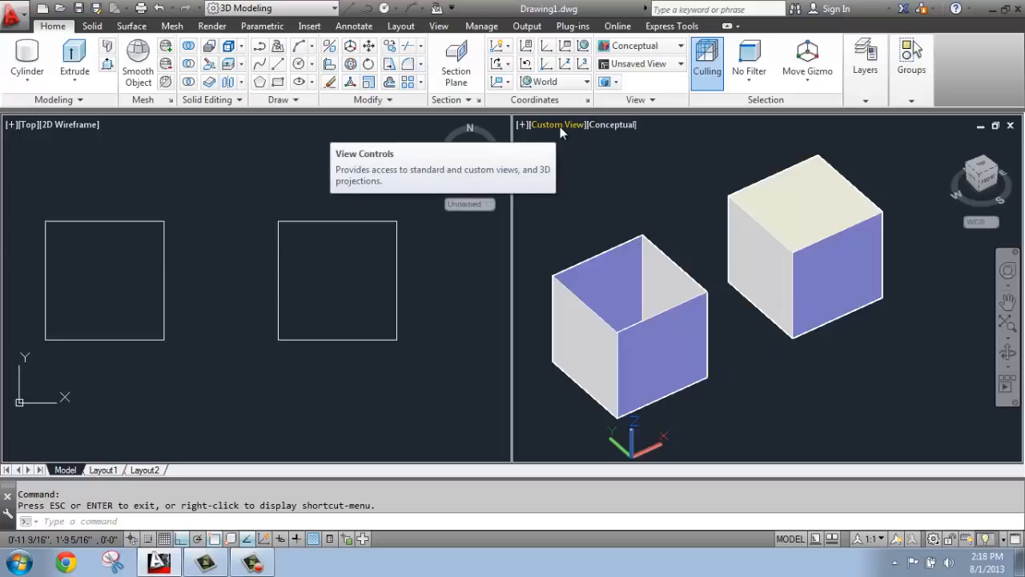
Restore the 3D viewport to the SW Isometric preset view.
{"action": "left_click", "coordinate": [554, 125]}
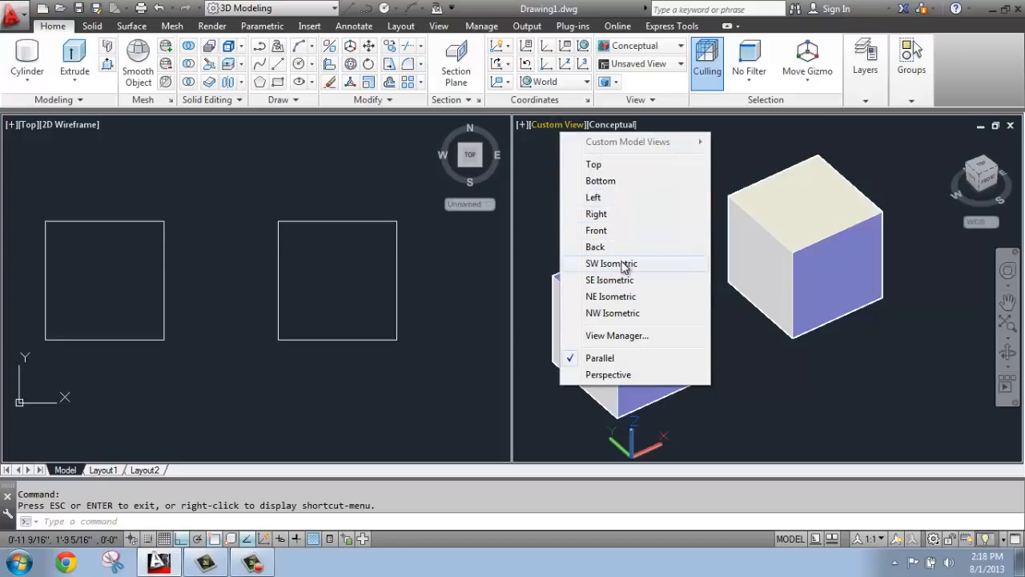
{"action": "left_click", "coordinate": [612, 263]}
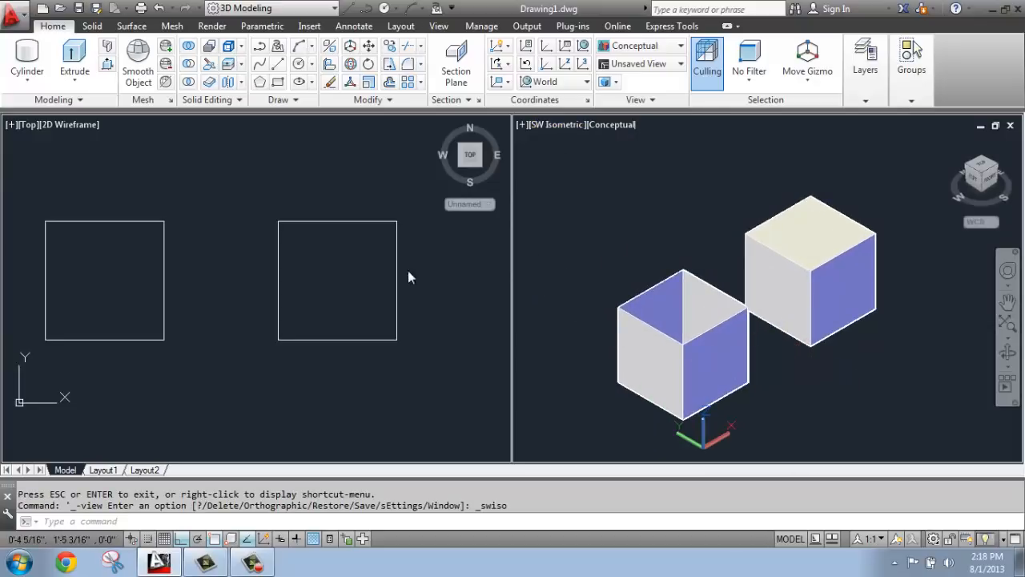
{"action": "mouse_move", "coordinate": [686, 226]}
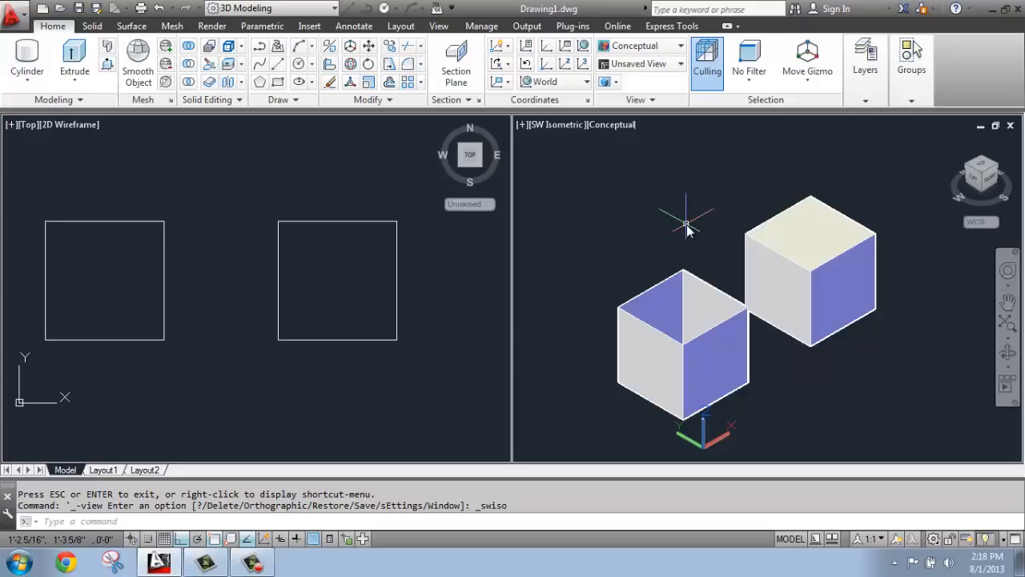
{"action": "mouse_move", "coordinate": [737, 286]}
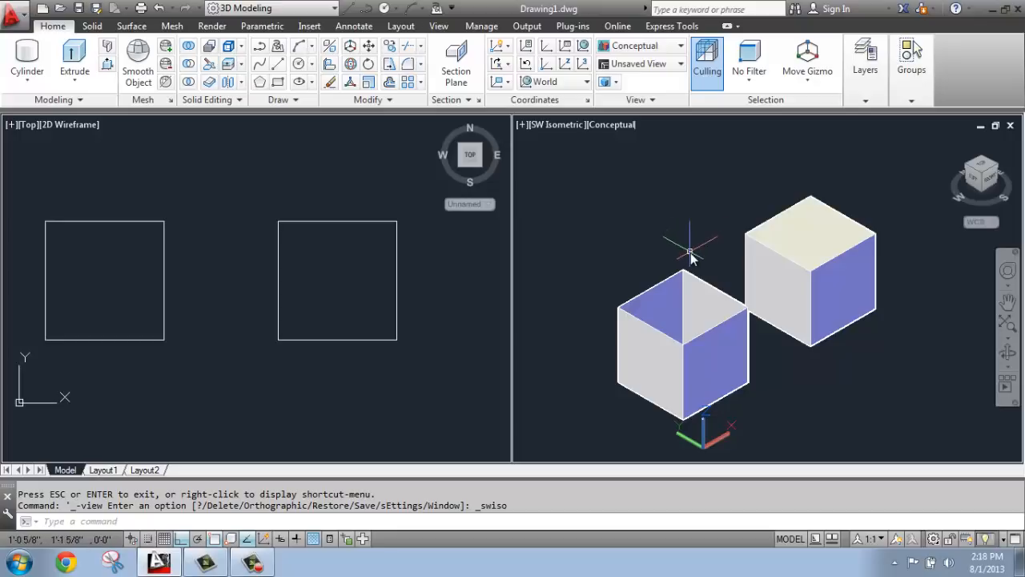
{"action": "mouse_move", "coordinate": [690, 253]}
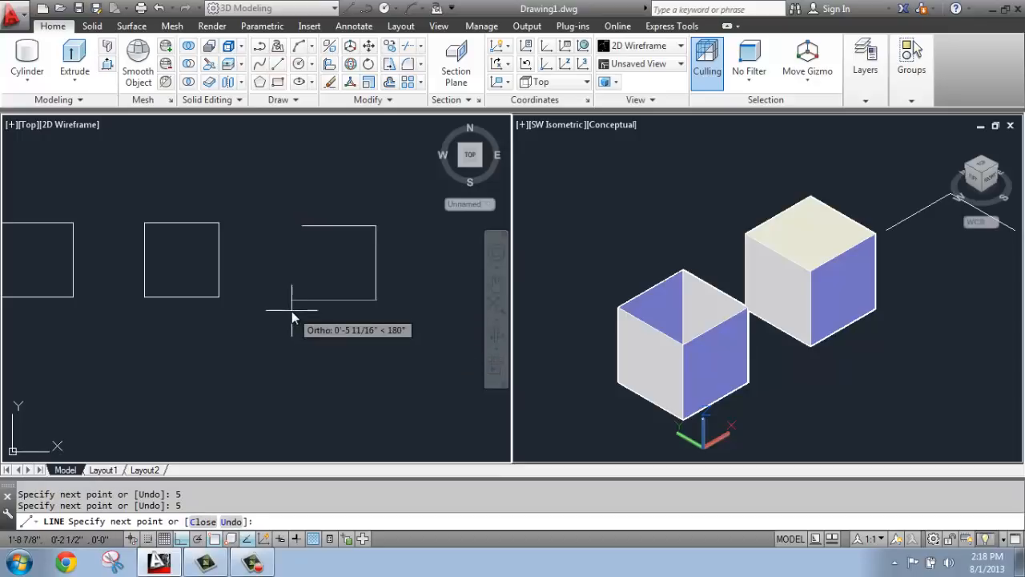
Draw a third 5-unit square from lines and join them into a single polyline.
{"action": "left_click", "coordinate": [301, 226]}
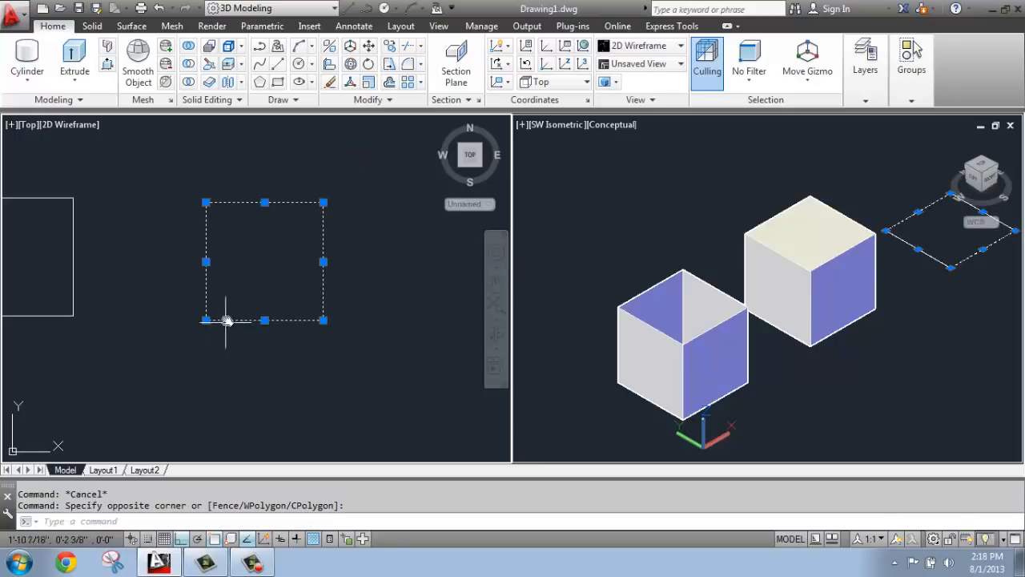
{"action": "mouse_move", "coordinate": [350, 139]}
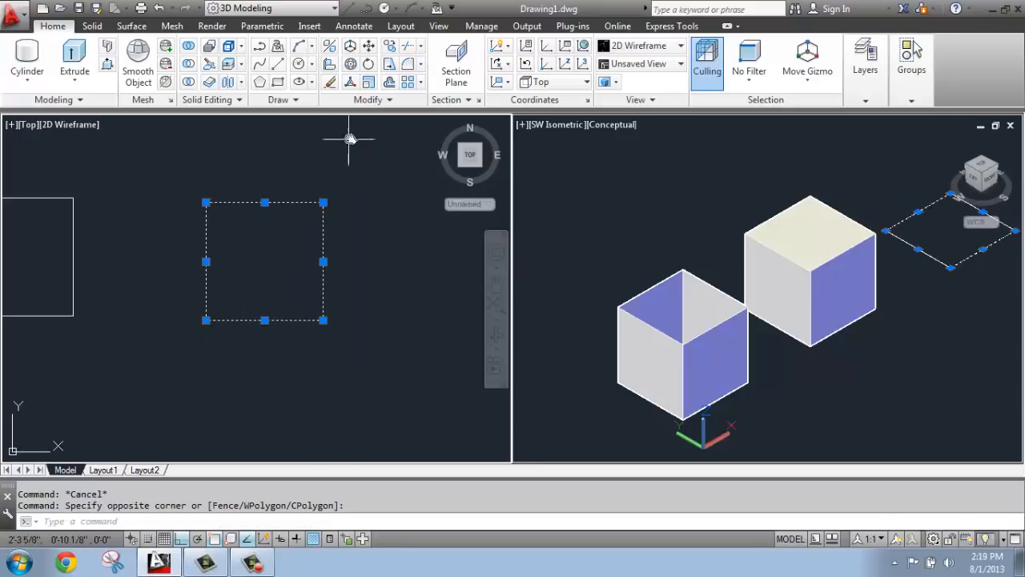
{"action": "left_click", "coordinate": [372, 99]}
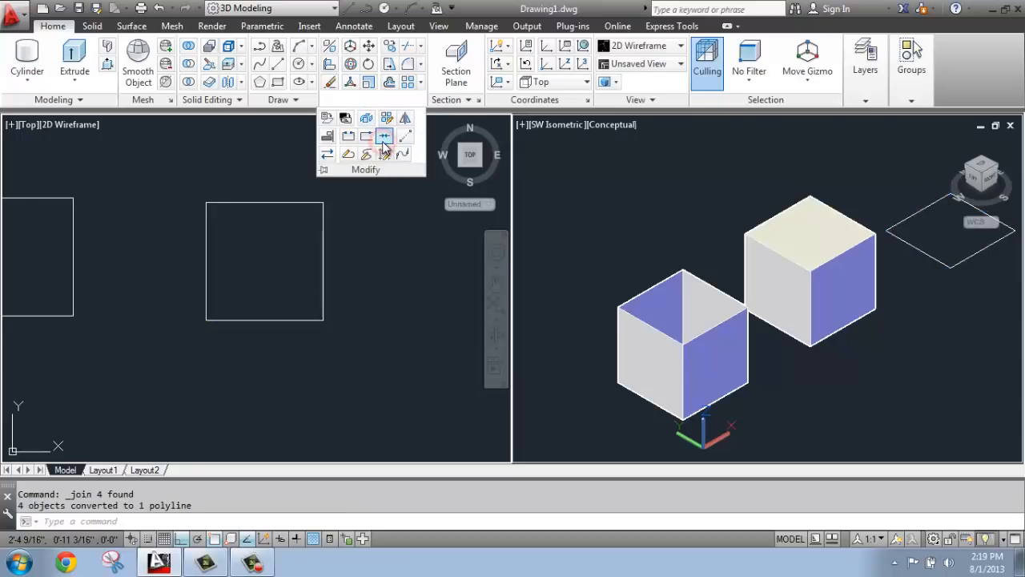
{"action": "mouse_move", "coordinate": [376, 285]}
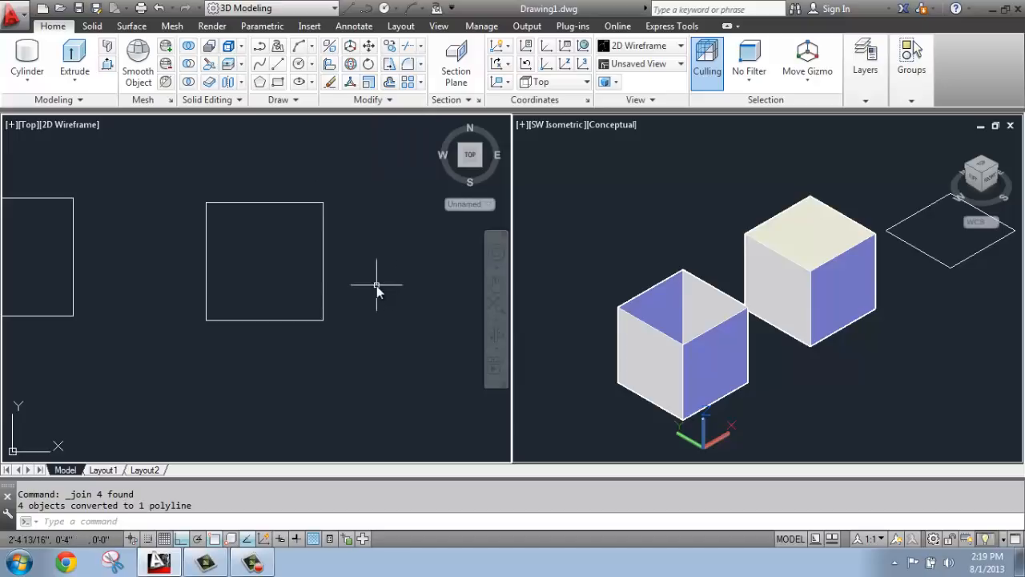
{"action": "mouse_move", "coordinate": [385, 272]}
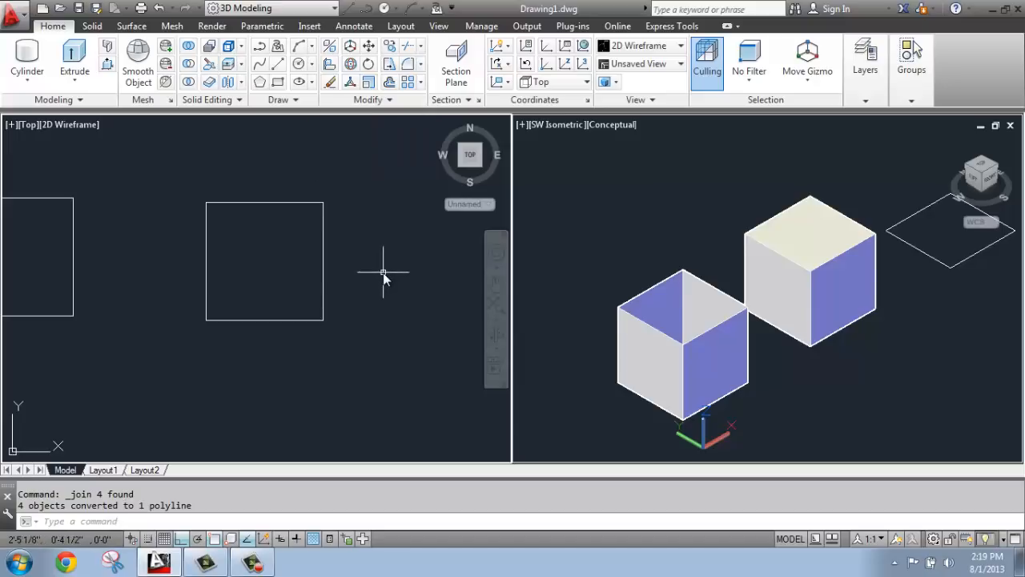
{"action": "mouse_move", "coordinate": [393, 266]}
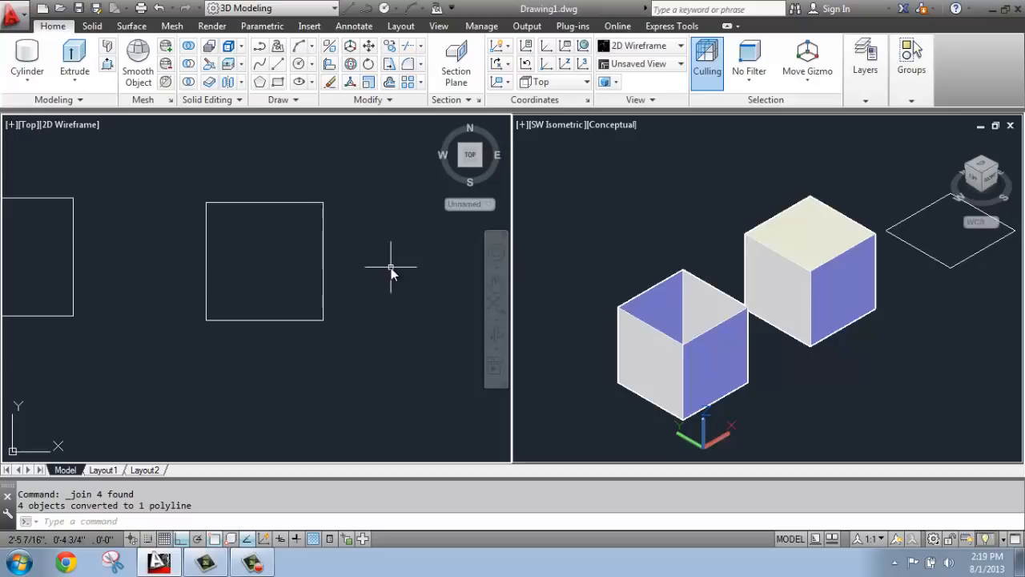